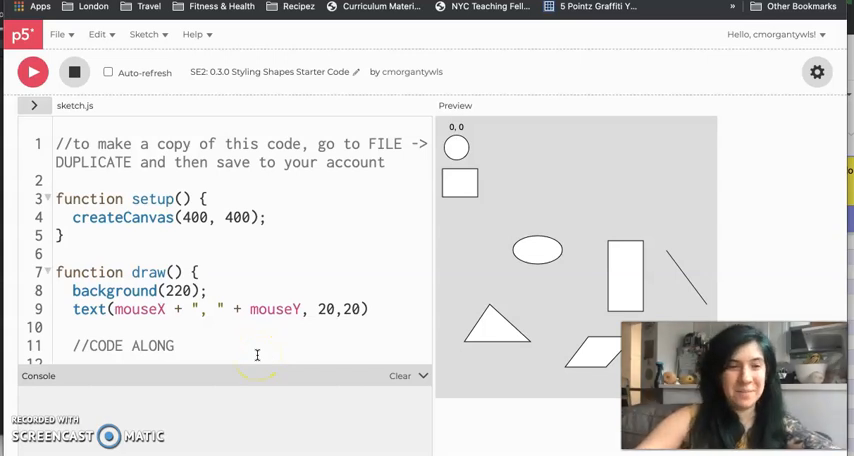
pyautogui.moveTo(232, 237)
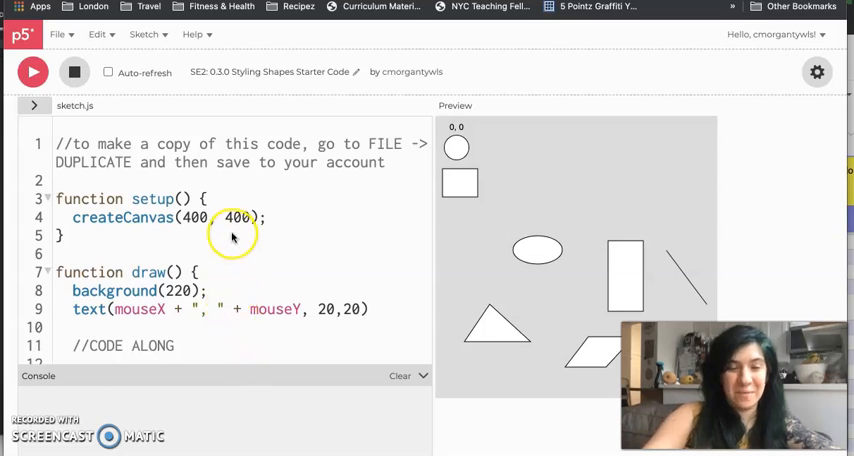
pyautogui.moveTo(288, 217)
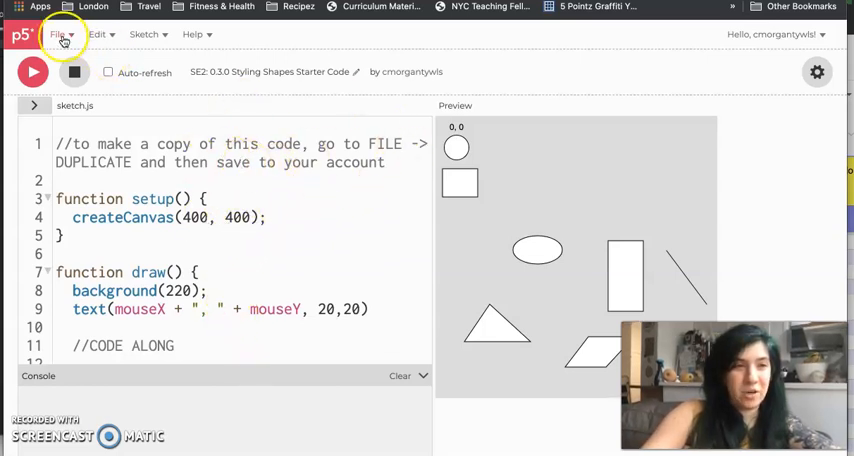
# Look through the sketch copy options and account menu, then scroll through the code.
pyautogui.click(58, 34)
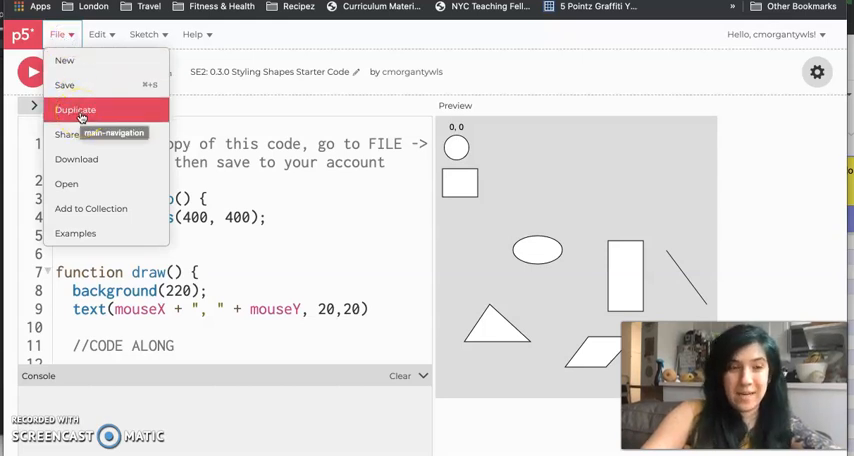
pyautogui.moveTo(214, 124)
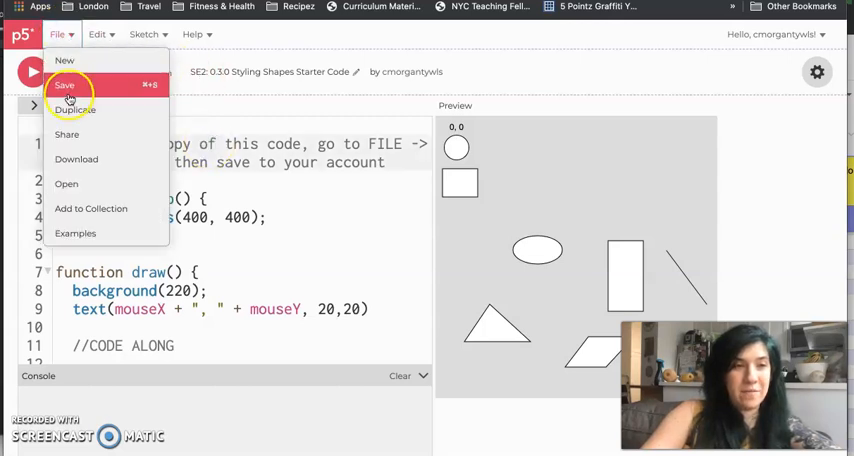
pyautogui.moveTo(75, 109)
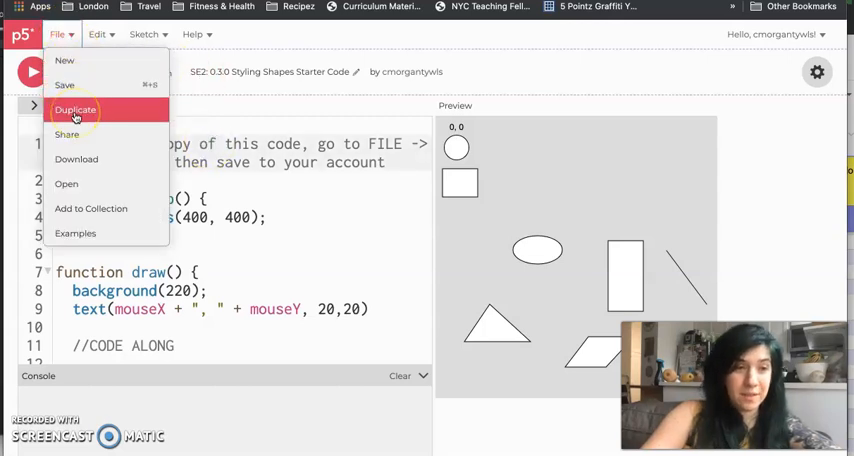
pyautogui.moveTo(753, 53)
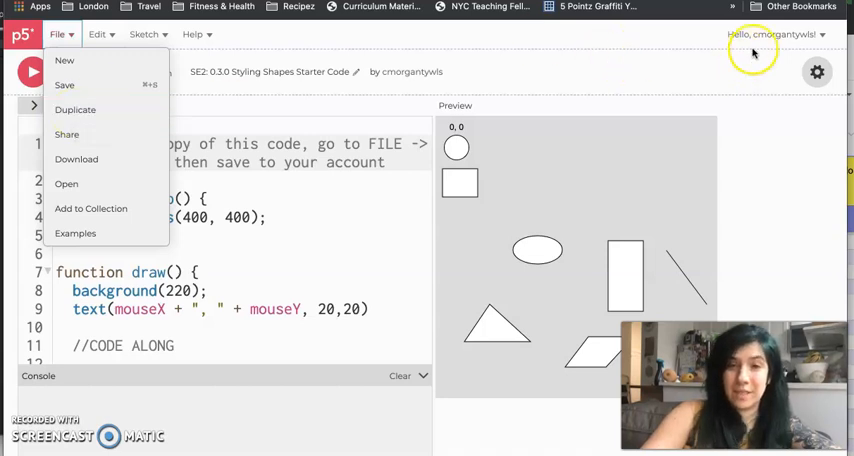
pyautogui.click(772, 33)
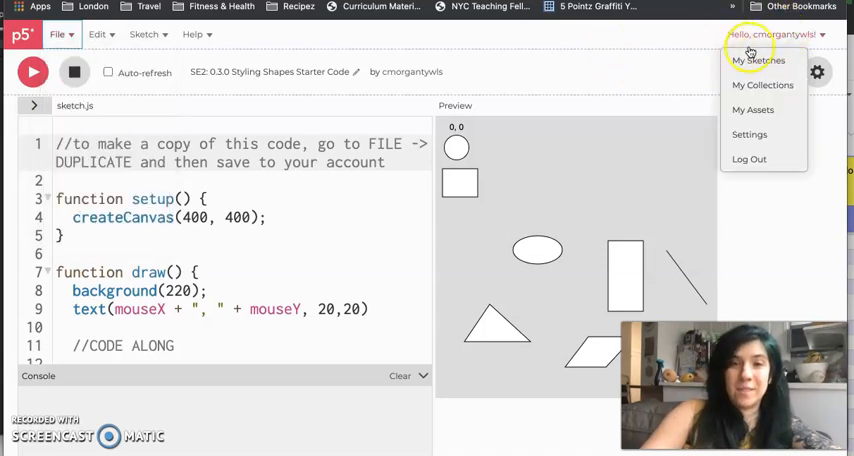
pyautogui.moveTo(351, 106)
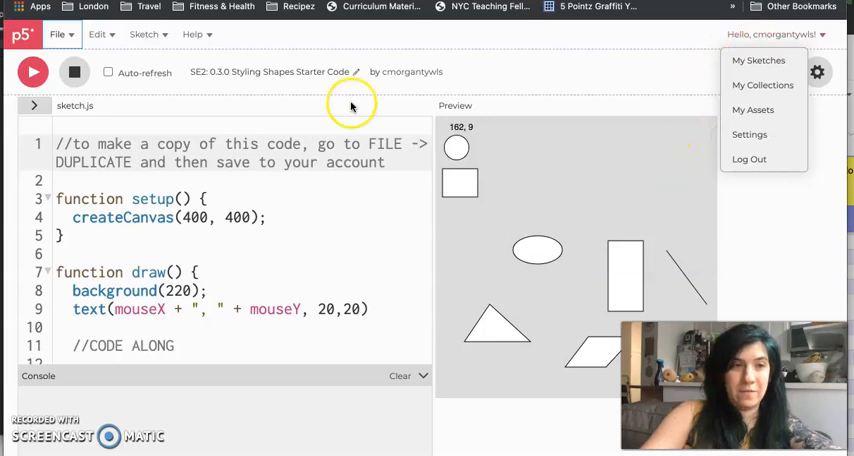
pyautogui.click(180, 198)
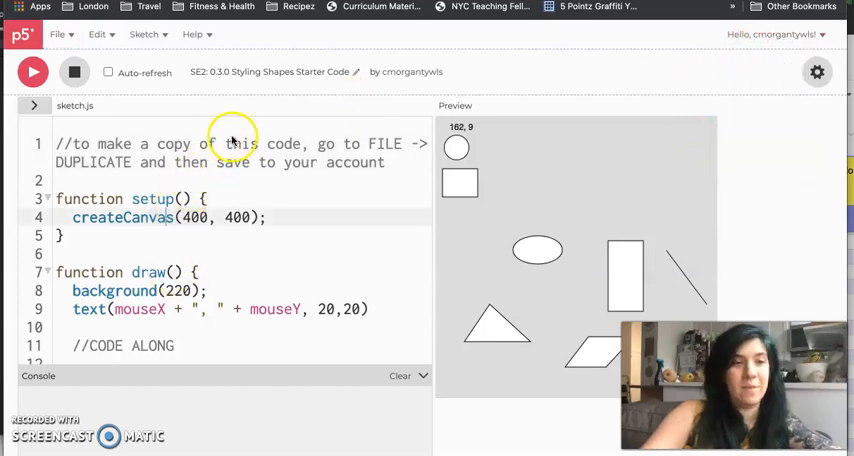
pyautogui.moveTo(105, 122)
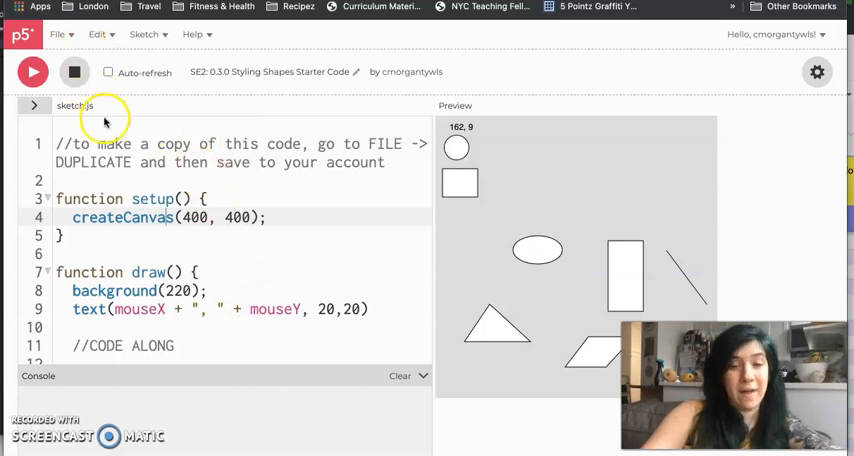
pyautogui.moveTo(140, 199)
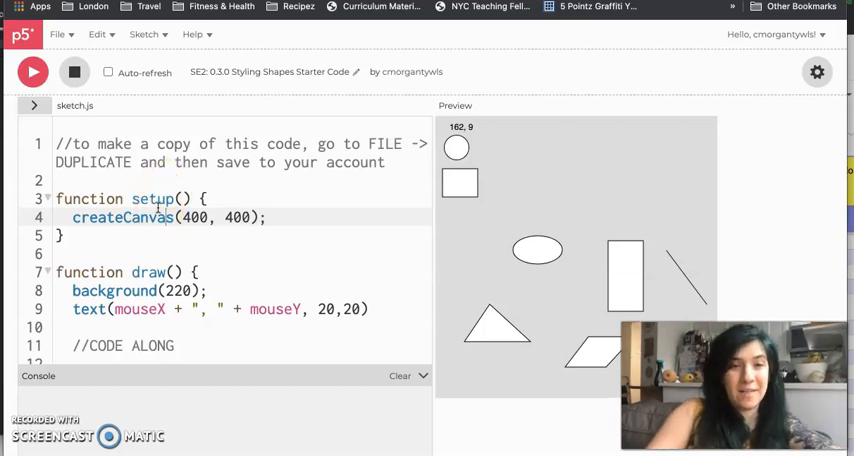
pyautogui.scroll(-3)
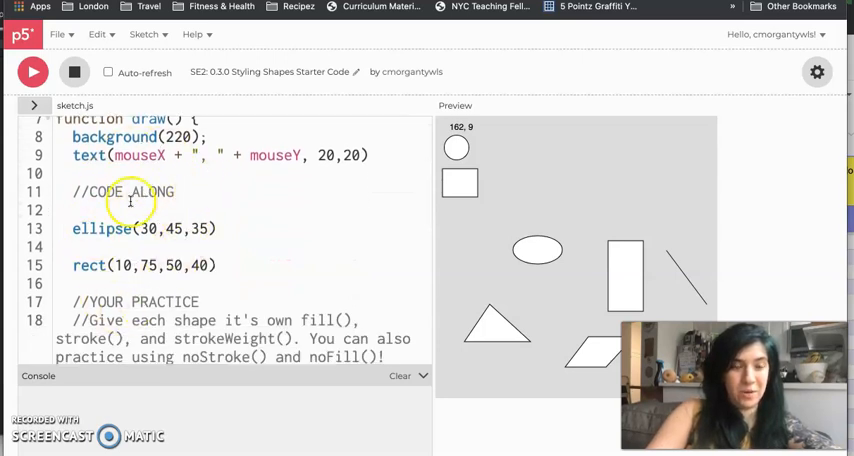
pyautogui.scroll(-3)
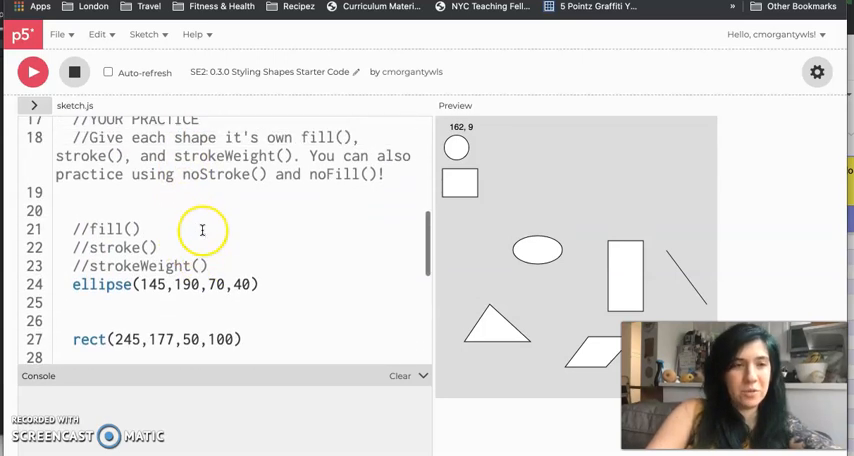
pyautogui.scroll(3)
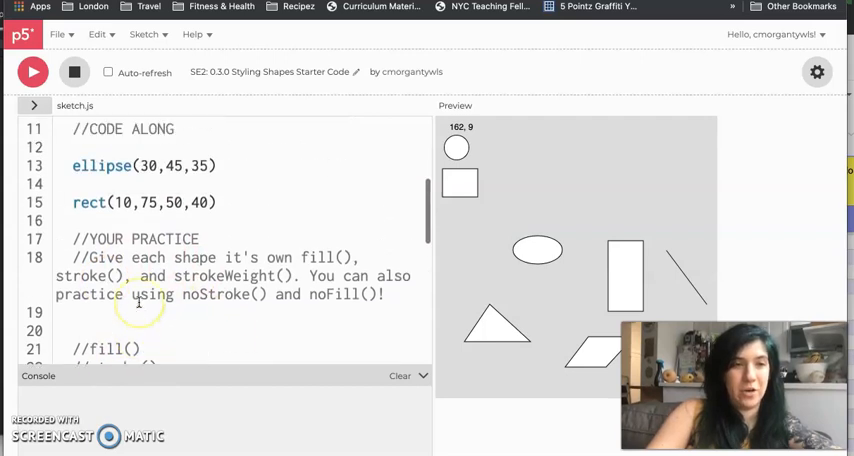
pyautogui.scroll(3)
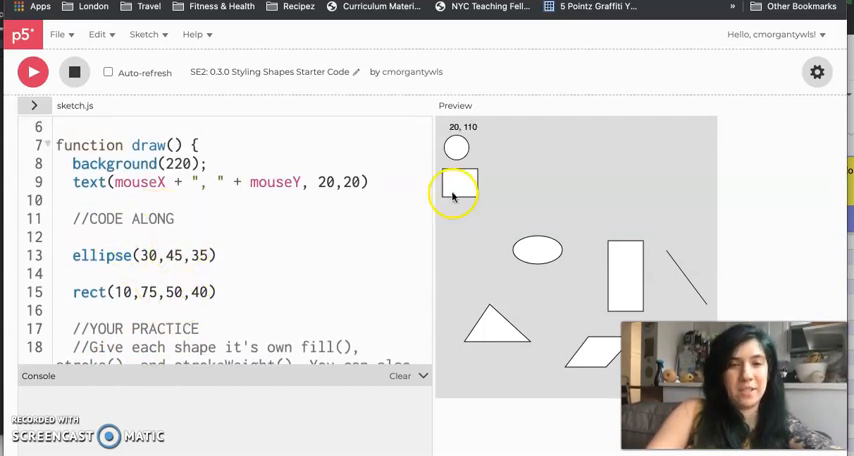
pyautogui.moveTo(513, 247)
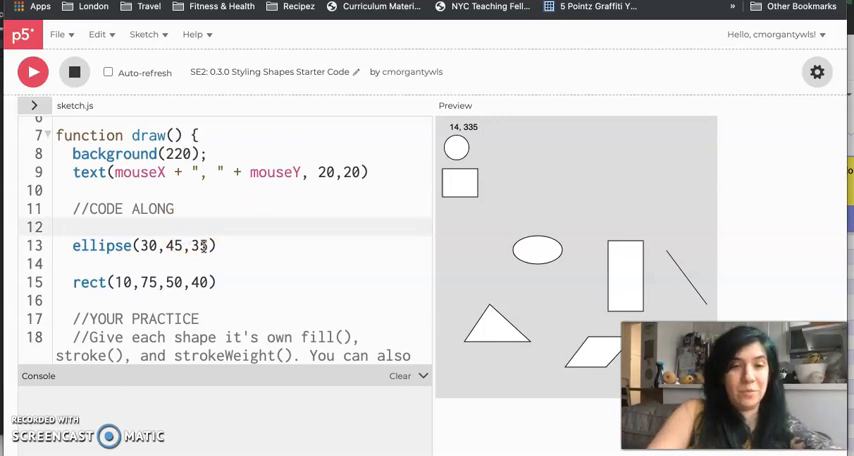
pyautogui.moveTo(465, 150)
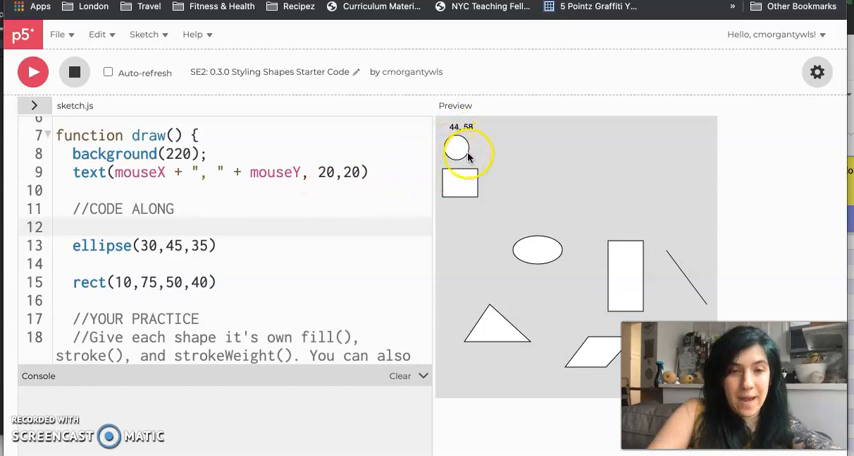
pyautogui.moveTo(468, 160)
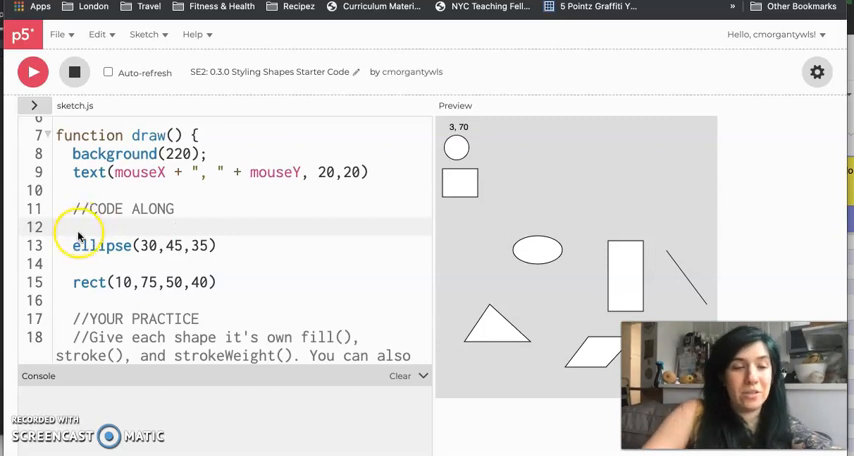
pyautogui.moveTo(97, 263)
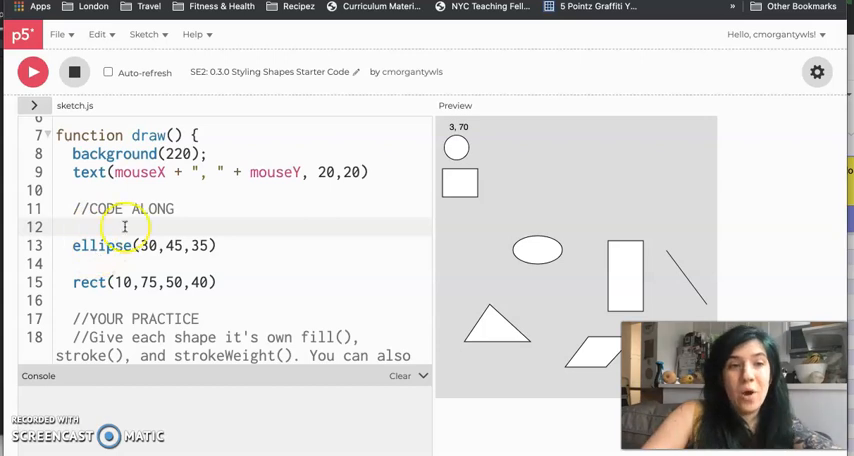
pyautogui.scroll(3)
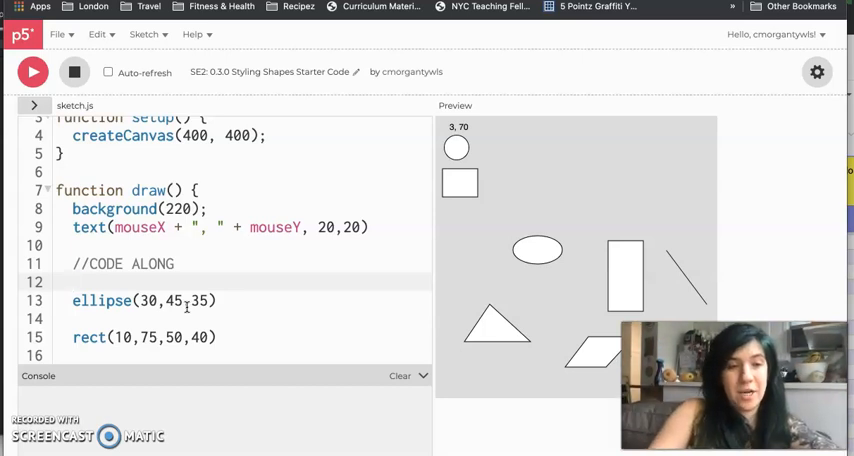
# Add a fill line above the ellipse, running with black then grey (100), and open space before rect().
pyautogui.write('fill')
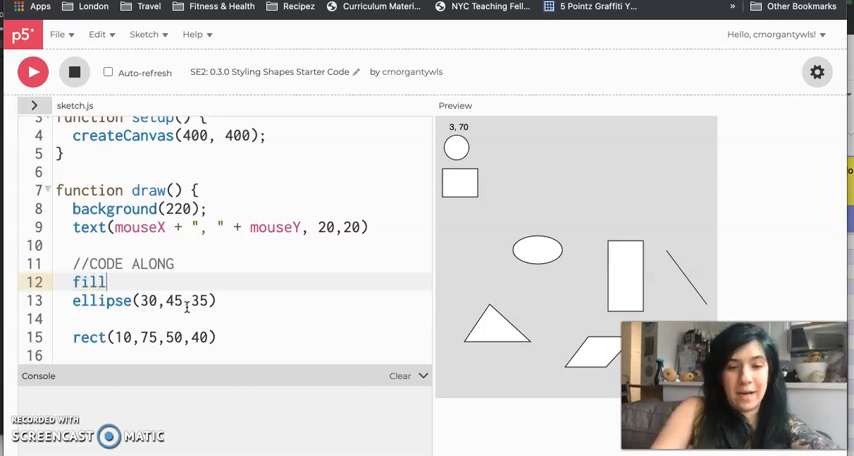
pyautogui.write('()')
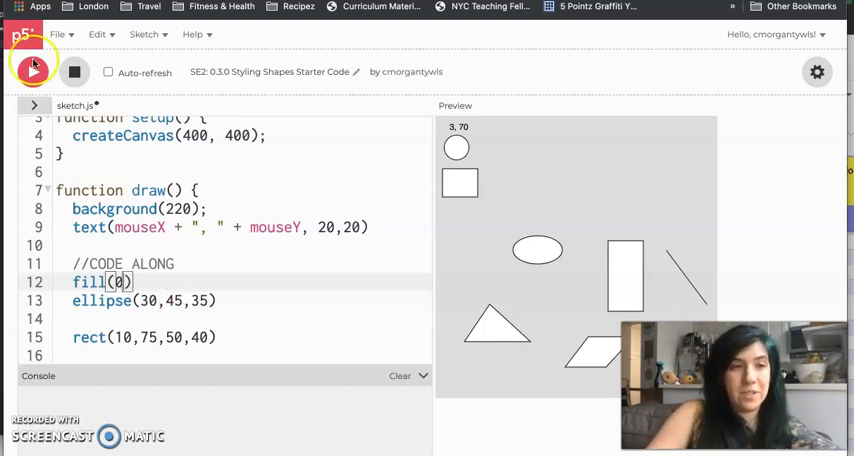
pyautogui.click(32, 71)
pyautogui.write('10')
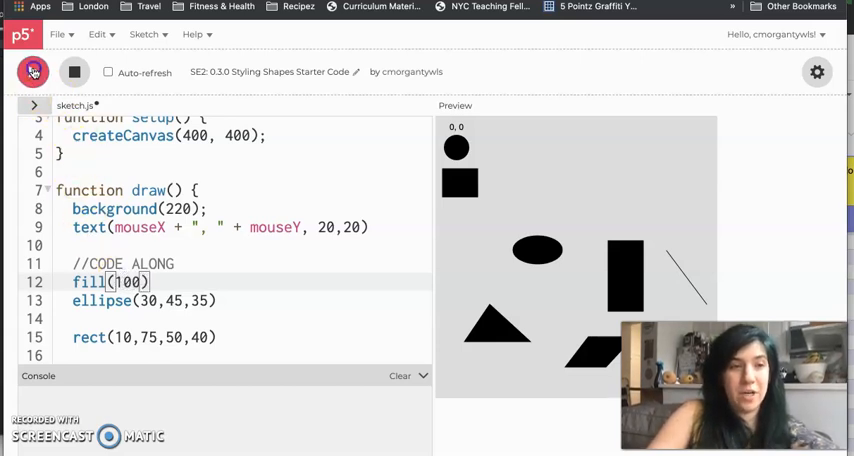
pyautogui.click(32, 71)
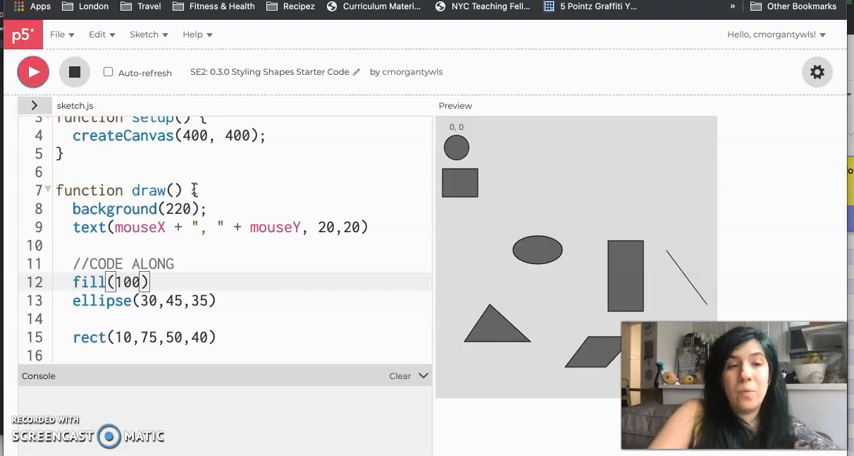
pyautogui.click(75, 318)
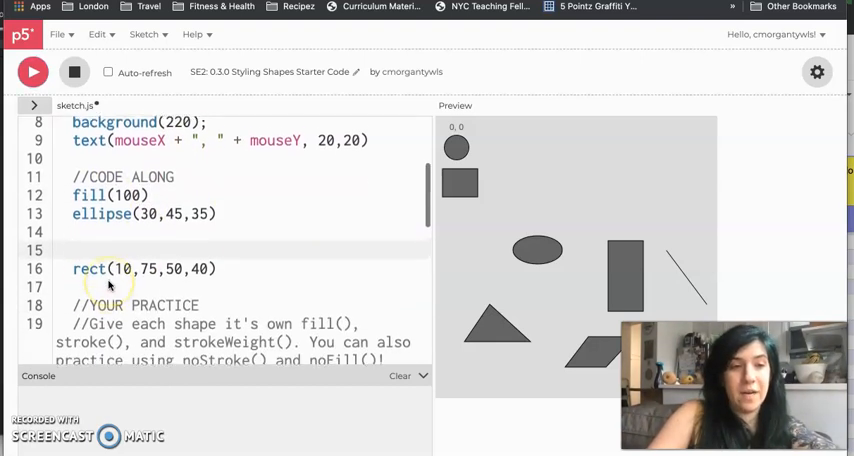
# Add fill(200) before the rect and rerun so the later shapes turn lighter grey.
pyautogui.write('fill')
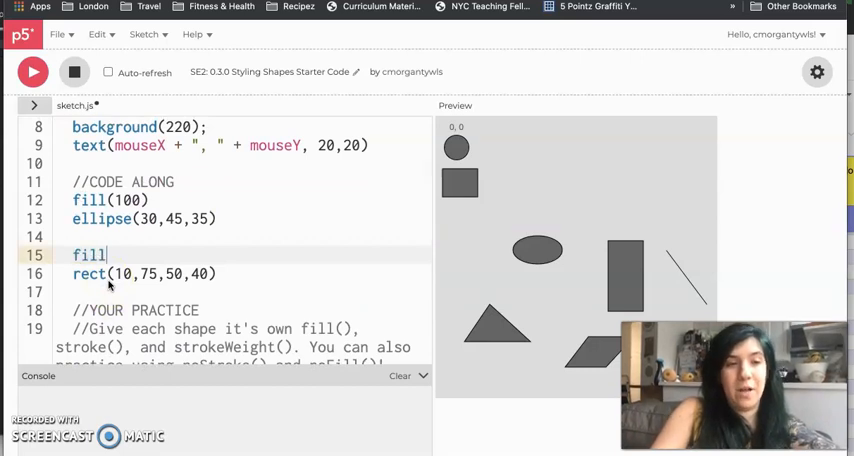
pyautogui.write('(')
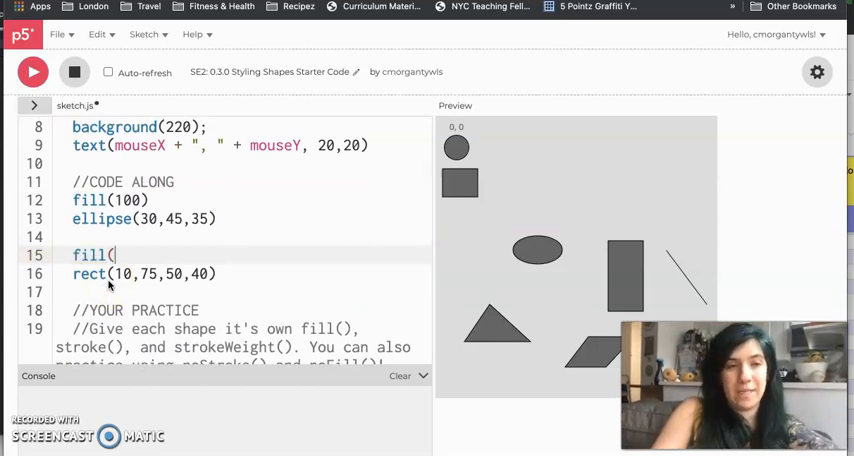
pyautogui.write('200')
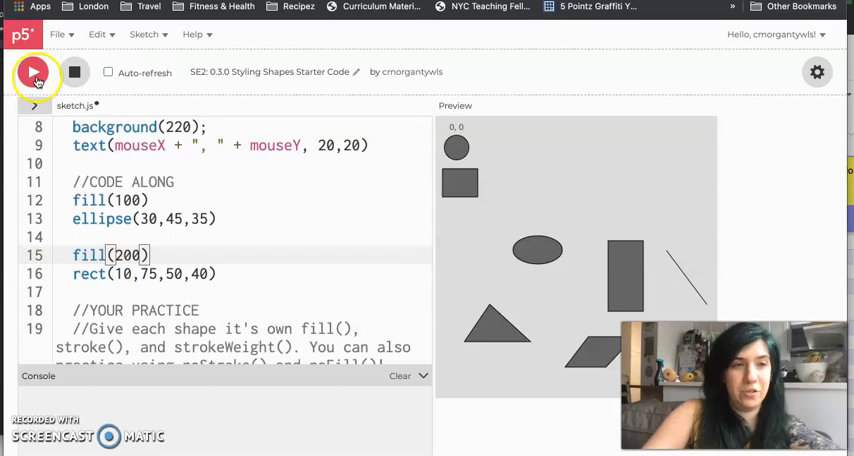
pyautogui.click(33, 72)
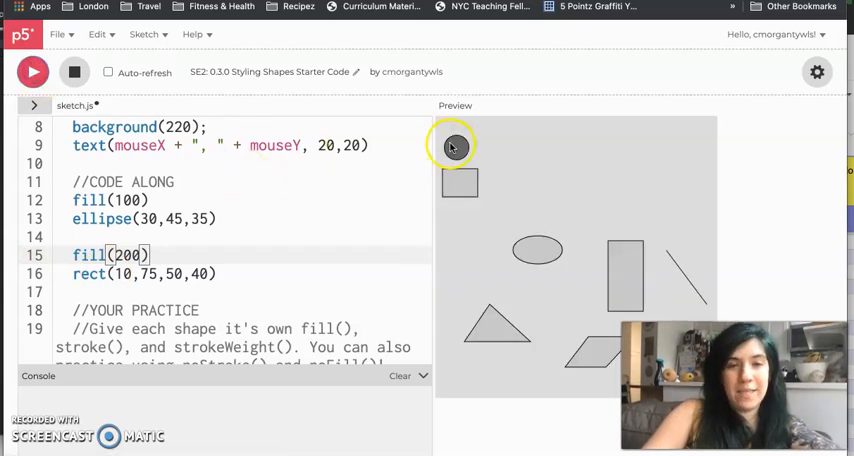
pyautogui.moveTo(462, 150)
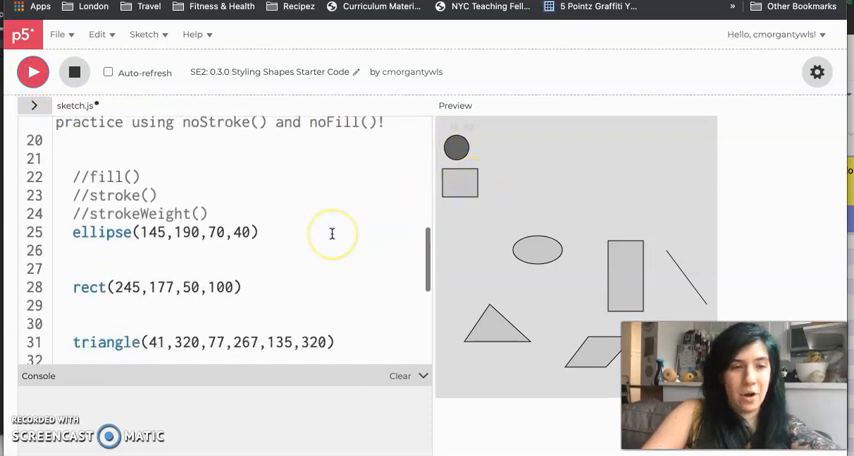
pyautogui.scroll(3)
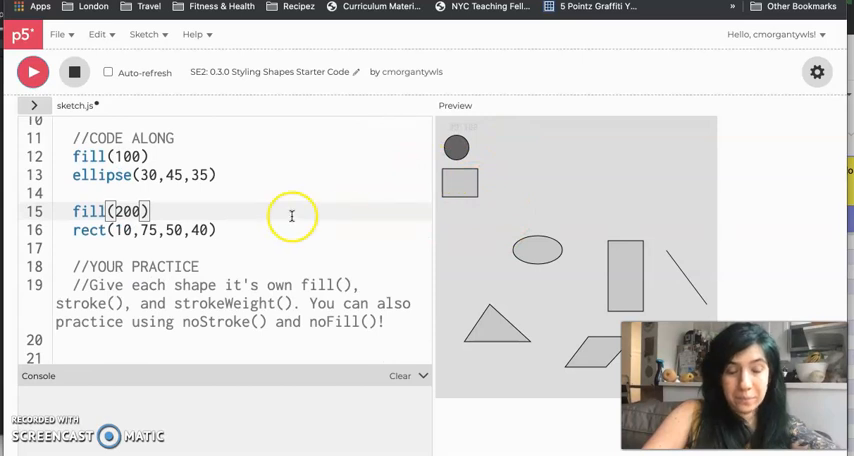
pyautogui.scroll(3)
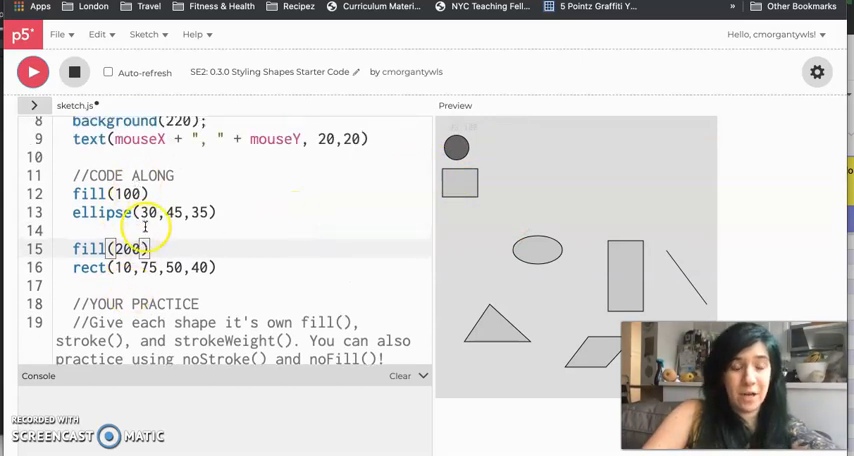
pyautogui.scroll(-3)
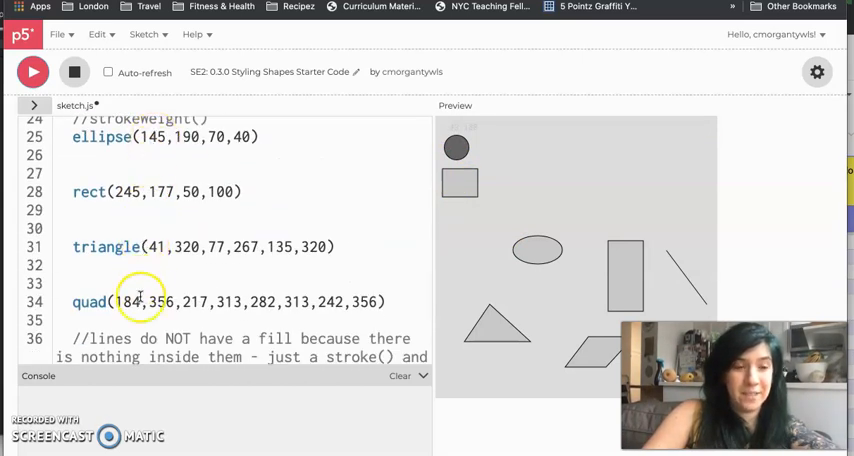
pyautogui.scroll(3)
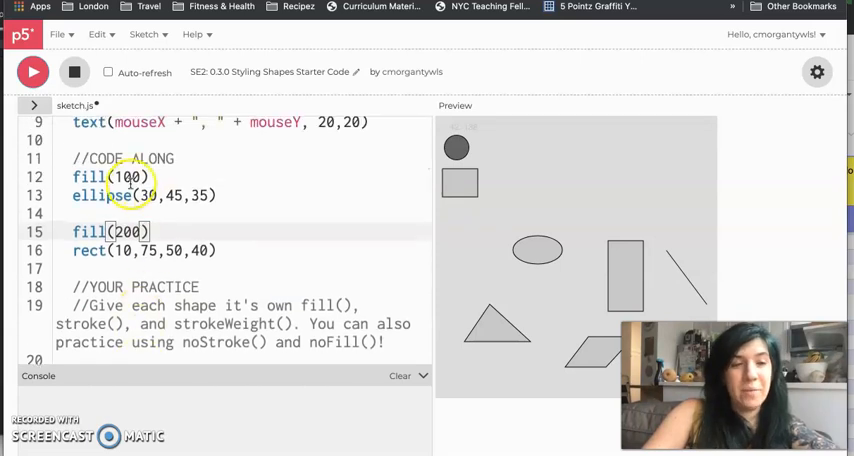
pyautogui.scroll(3)
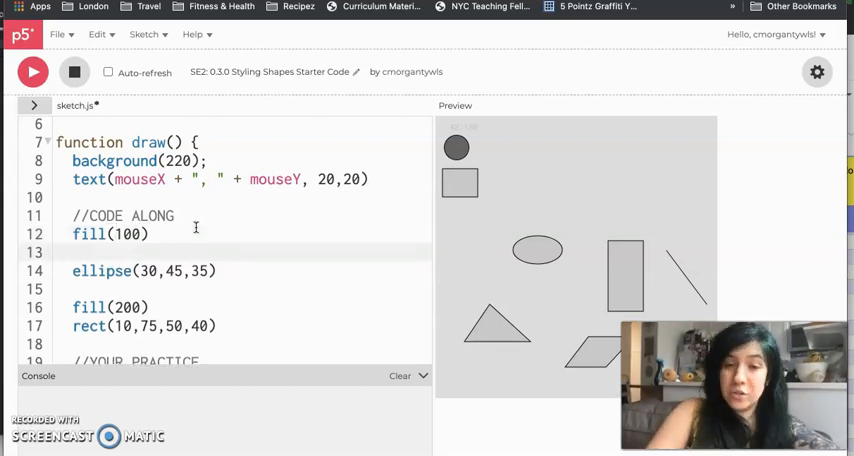
# Insert stroke(255) above the ellipse and rerun to show white outlines.
pyautogui.write('stroke(')
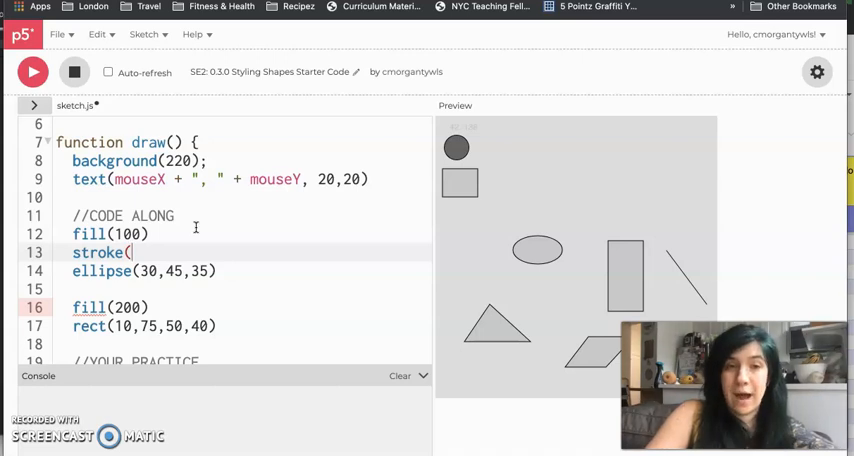
pyautogui.write('255)')
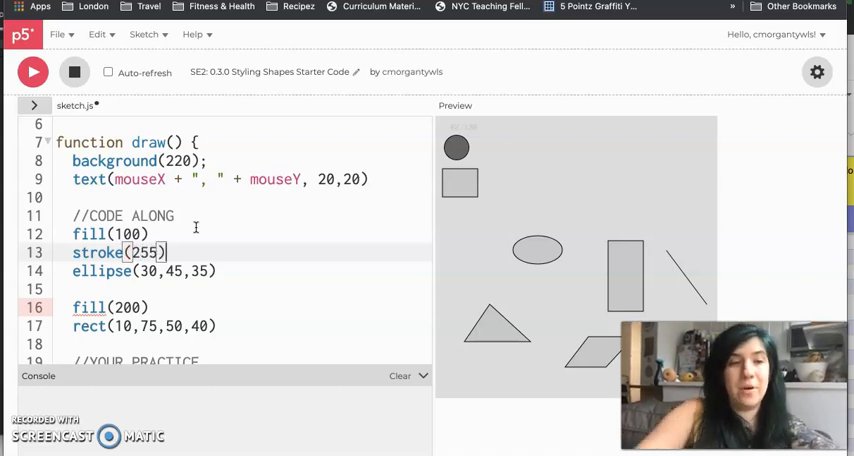
pyautogui.click(32, 72)
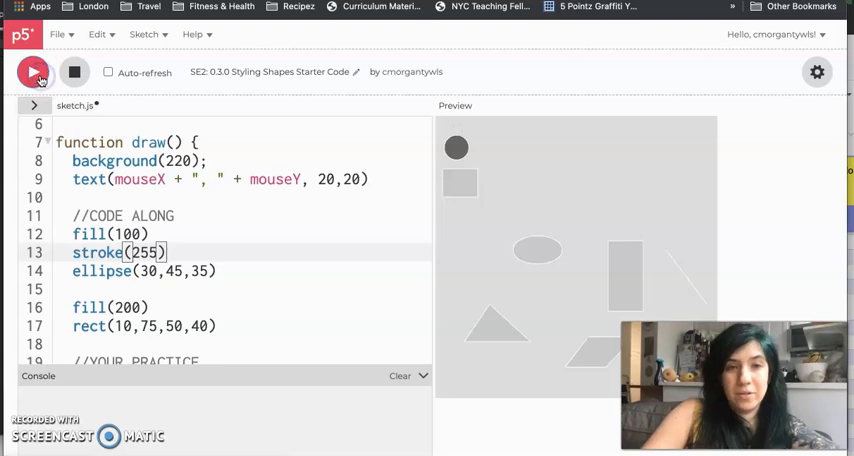
pyautogui.moveTo(447, 150)
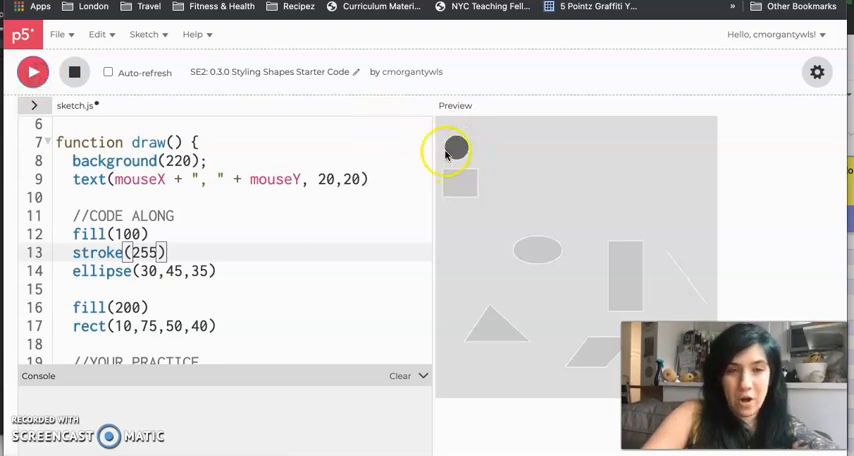
pyautogui.moveTo(497, 340)
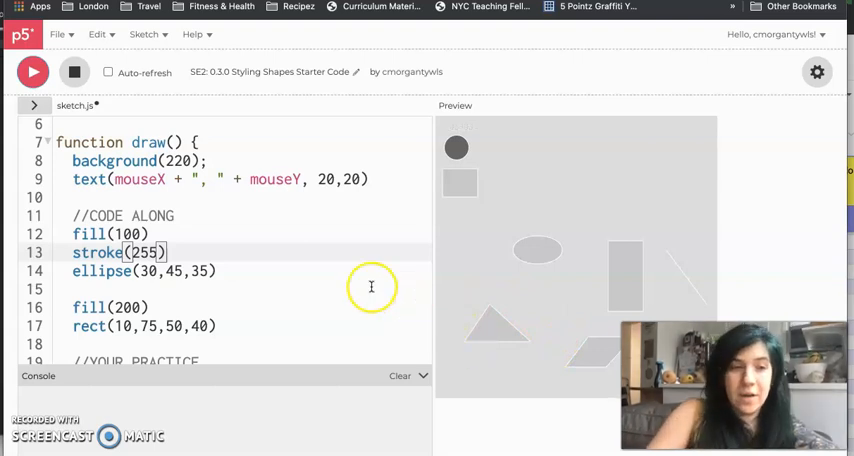
# Comment stroke(255) as 'controls line color' and fill(100) as 'controls inside color'.
pyautogui.write('//')
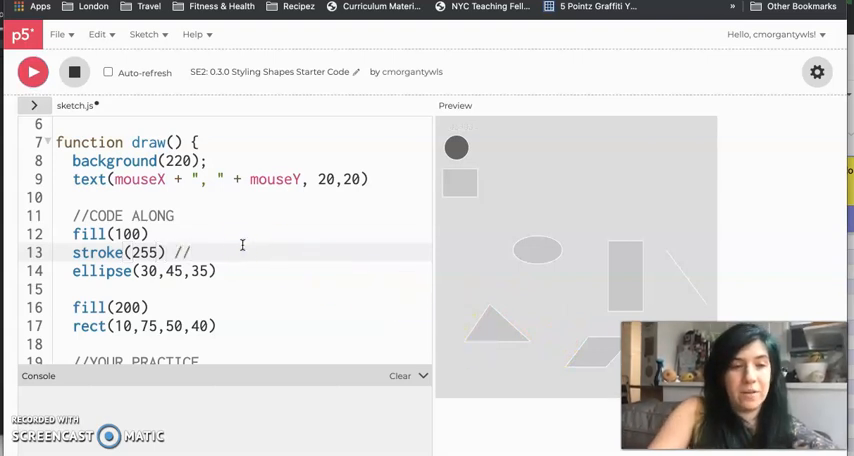
pyautogui.write('controls line colo')
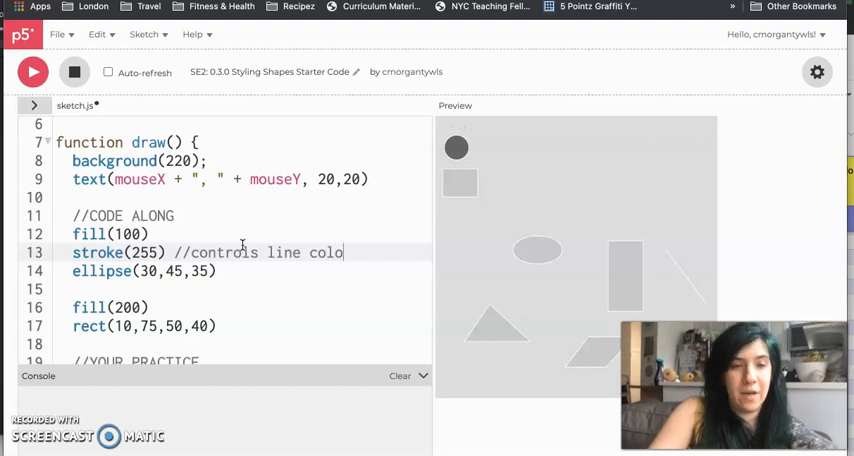
pyautogui.write('//co')
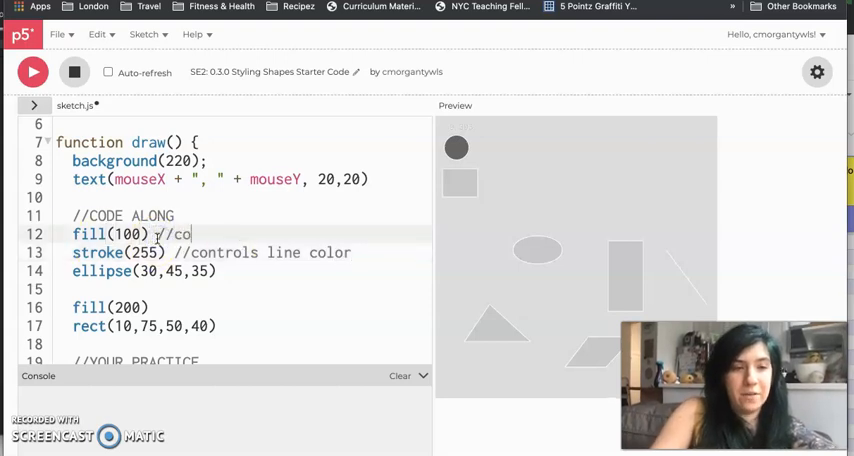
pyautogui.write('ntrols inside color')
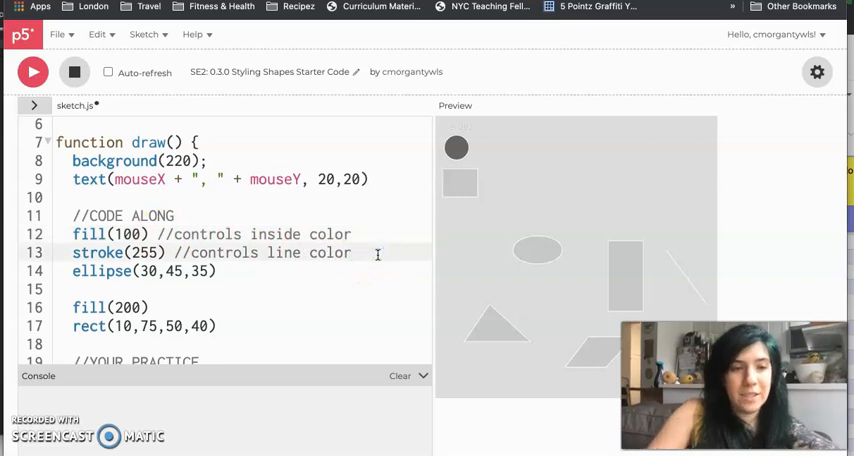
pyautogui.press('Enter')
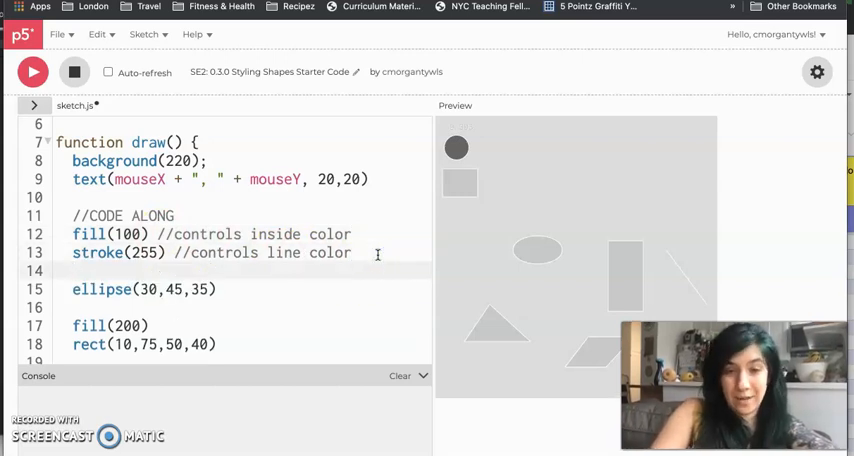
# Add strokeWeight(5) with the comment 'controls line thickness' above the ellipse.
pyautogui.write('strokeWeigh')
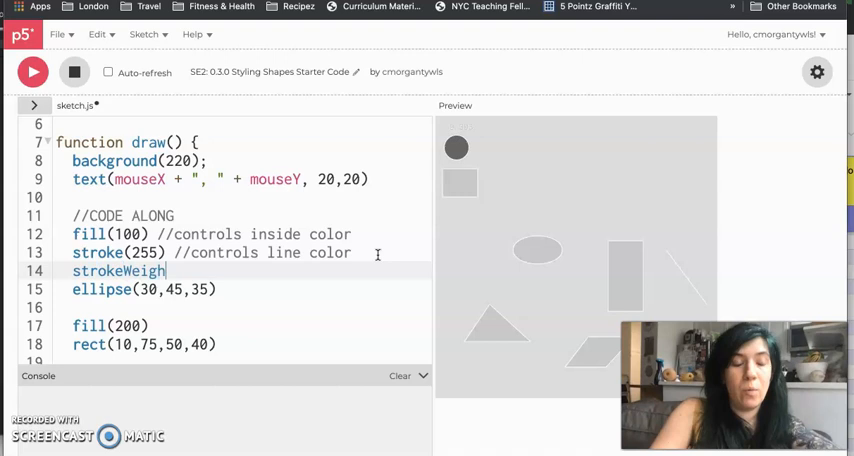
pyautogui.write('t()')
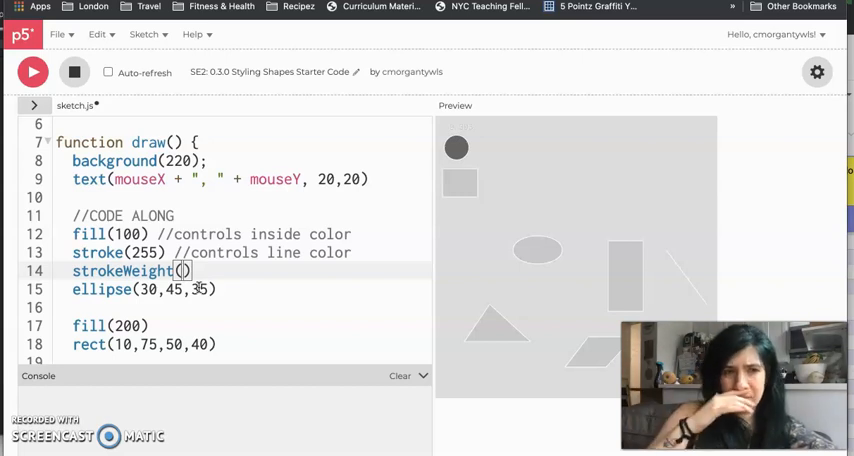
pyautogui.write('5')
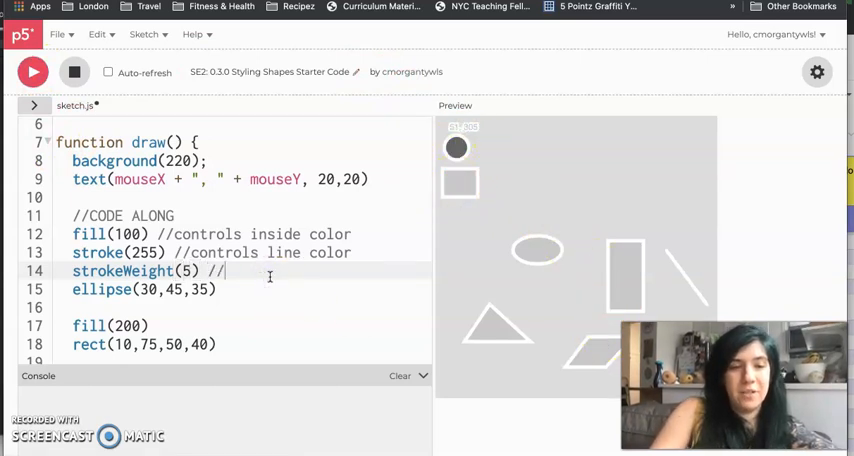
pyautogui.write('controls line')
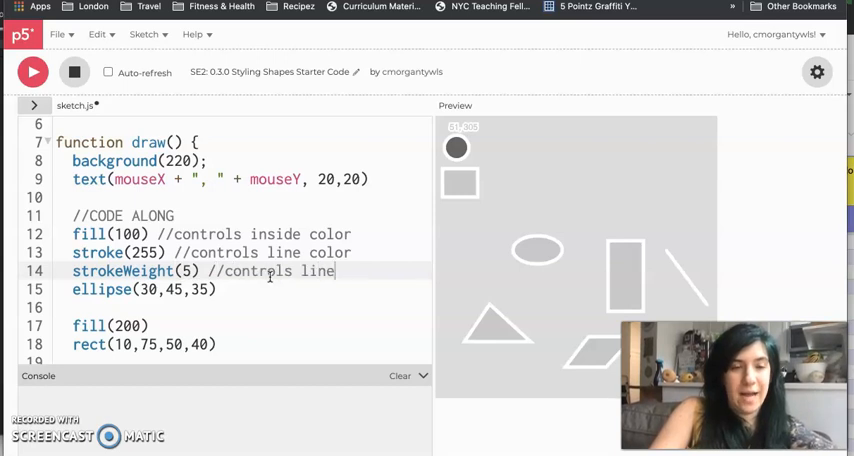
pyautogui.write('thickness')
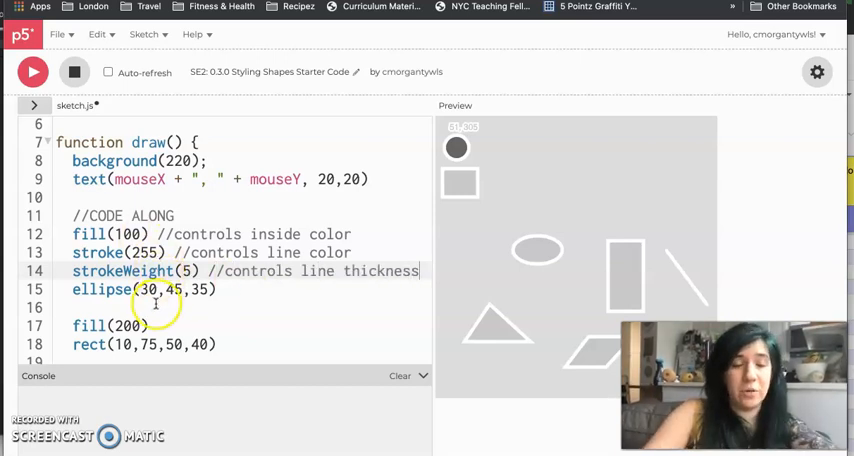
pyautogui.moveTo(590, 250)
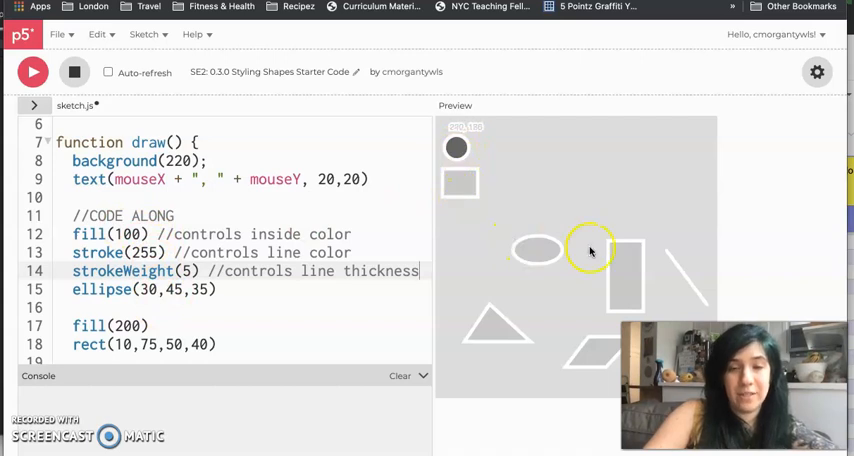
pyautogui.scroll(-3)
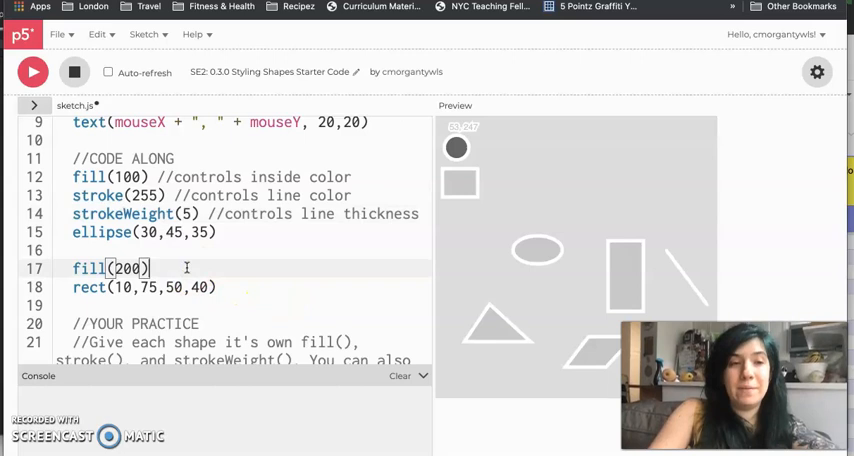
# Start a new stroke line below fill(200), above the rect.
pyautogui.press('Return')
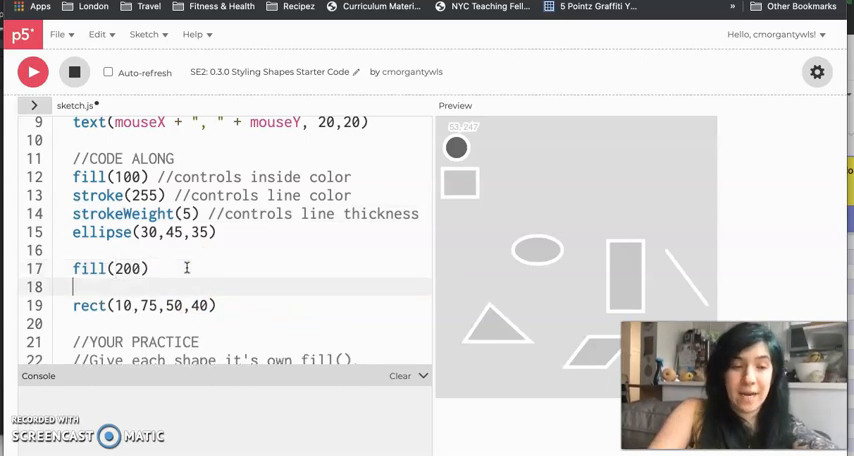
pyautogui.write('strokeWeight(2')
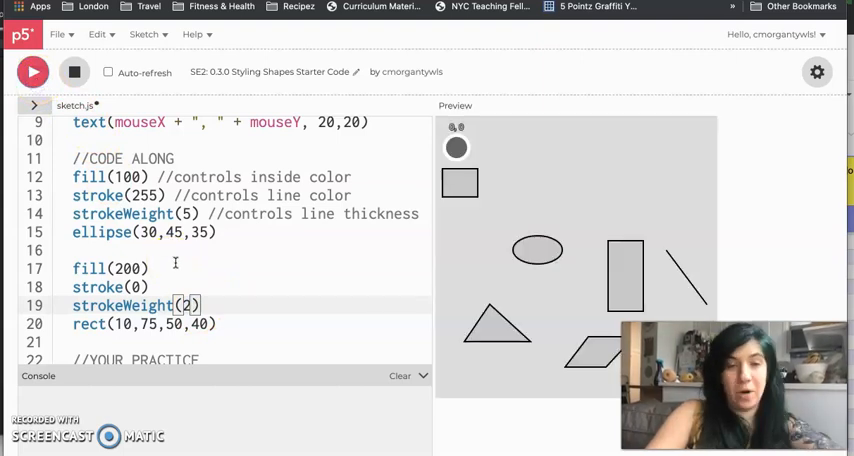
pyautogui.moveTo(528, 187)
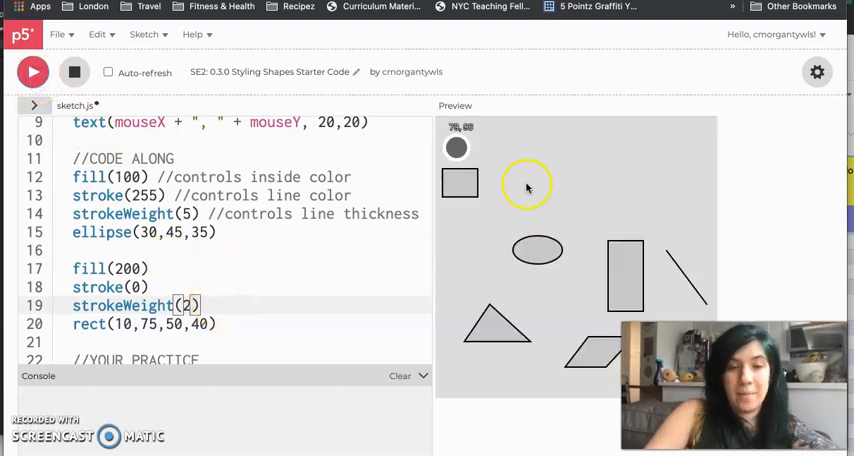
pyautogui.moveTo(485, 225)
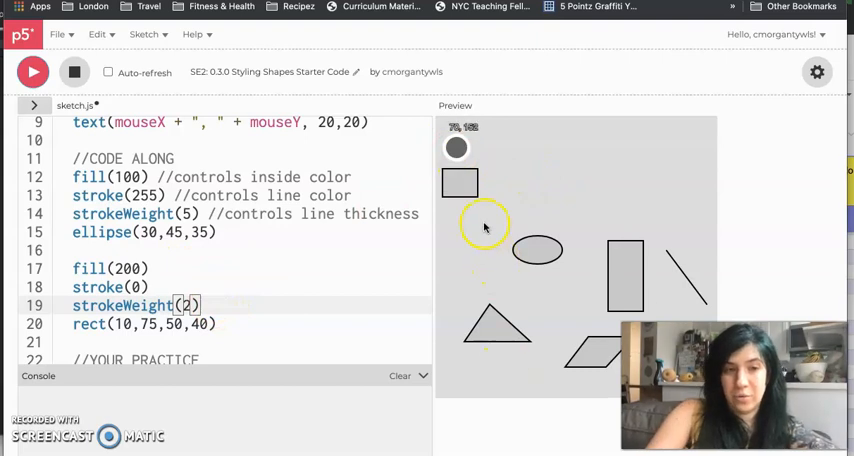
pyautogui.moveTo(460, 308)
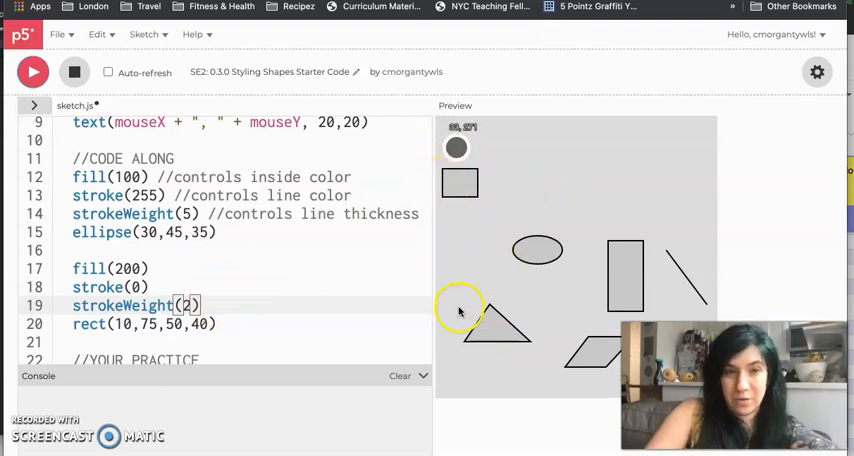
pyautogui.moveTo(647, 238)
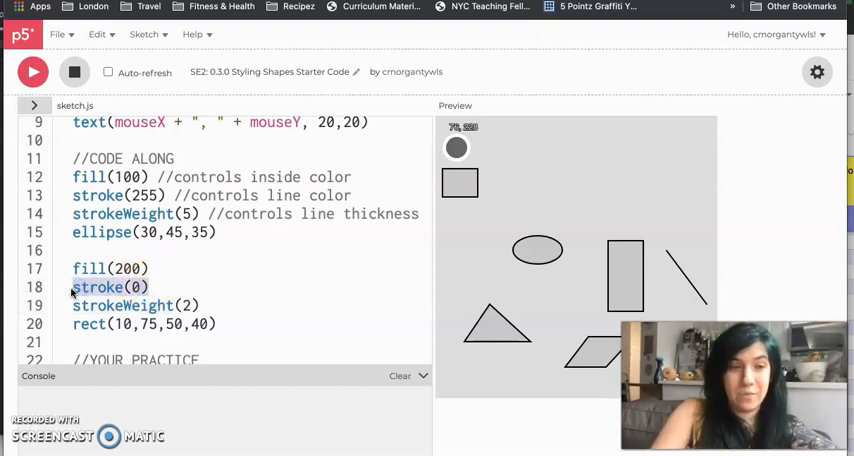
# Replace the rect's stroke(0) with noStroke() and run to preview outline-free shapes.
pyautogui.write('noStroke')
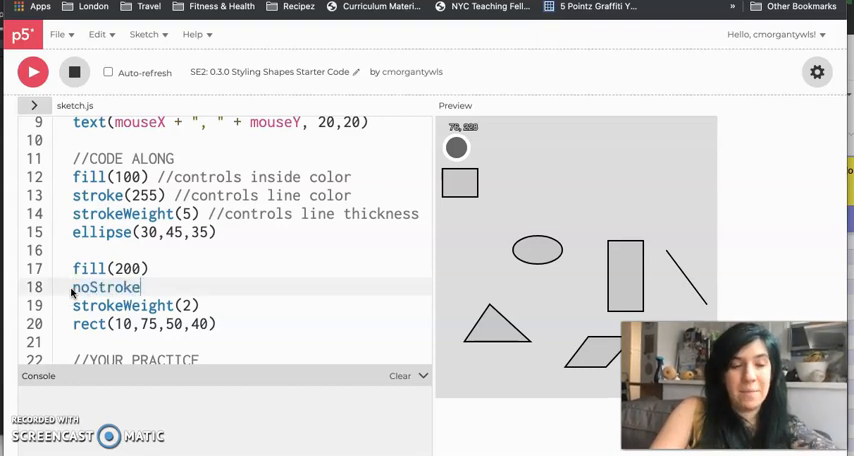
pyautogui.write('()')
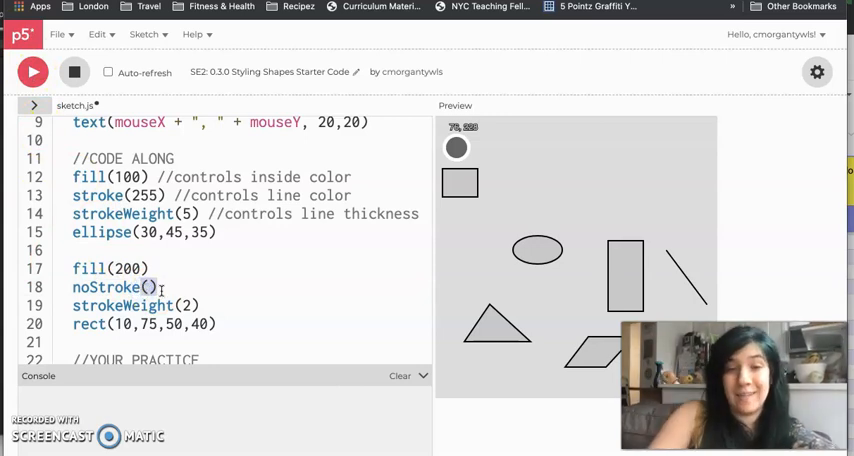
pyautogui.click(32, 71)
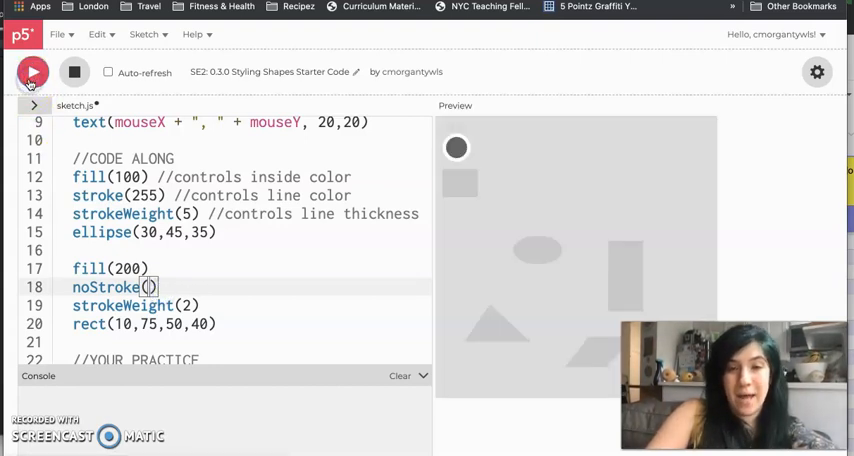
pyautogui.moveTo(575, 235)
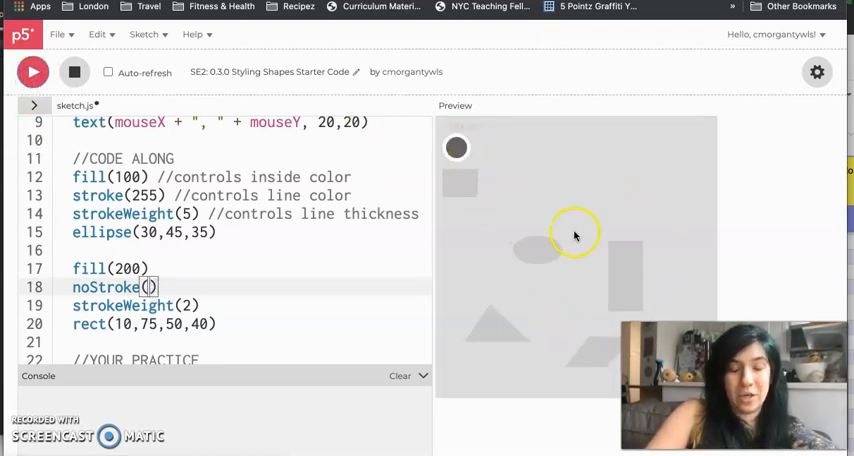
pyautogui.moveTo(650, 245)
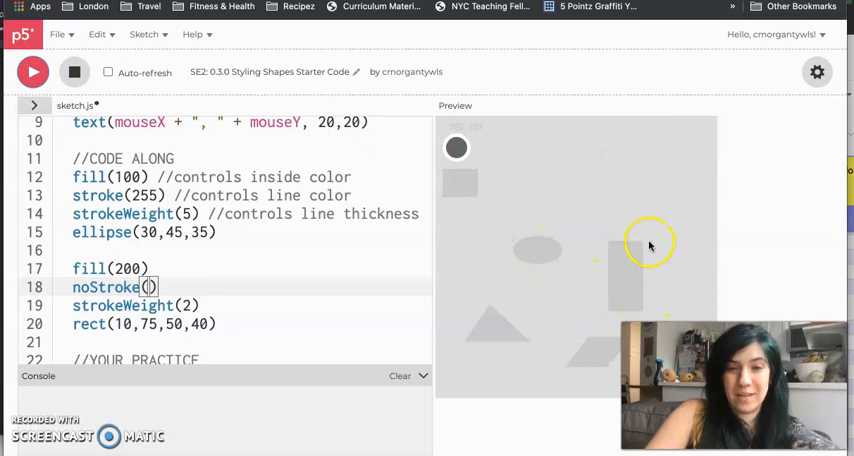
pyautogui.moveTo(589, 245)
pyautogui.write('s')
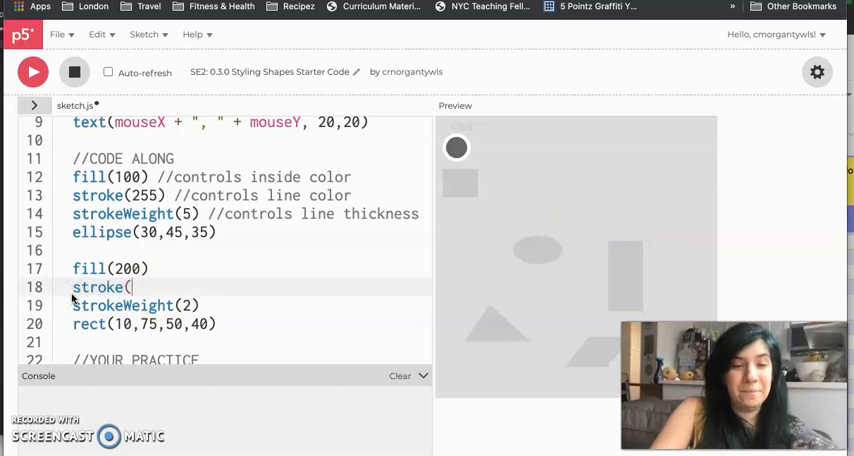
# Complete stroke(0) and add noFill() with the comment 'removes fill from shape'.
pyautogui.write('0) //can use noStroke() to take lines away')
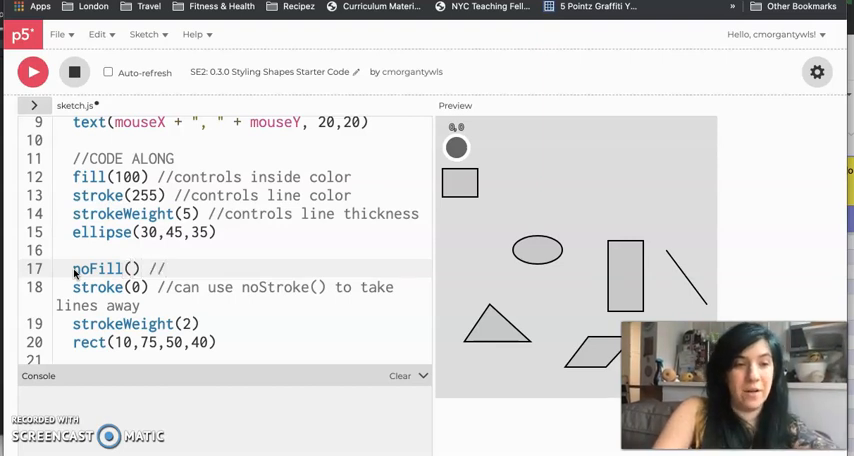
pyautogui.write('removes fill f')
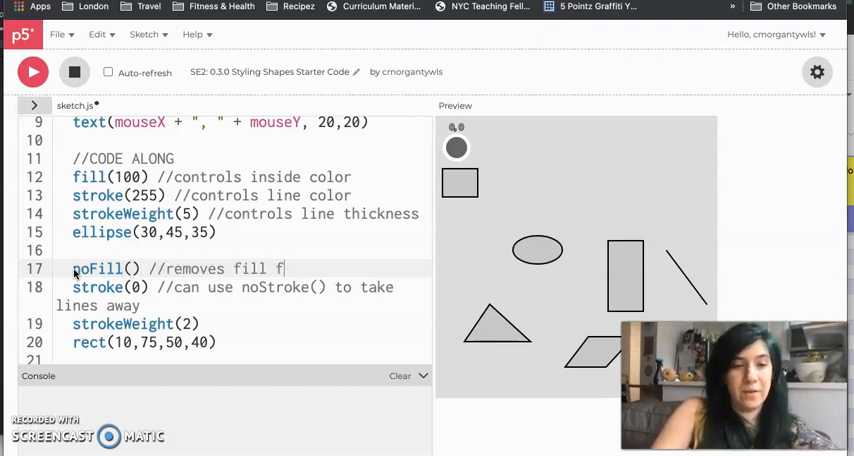
pyautogui.write('rom shape')
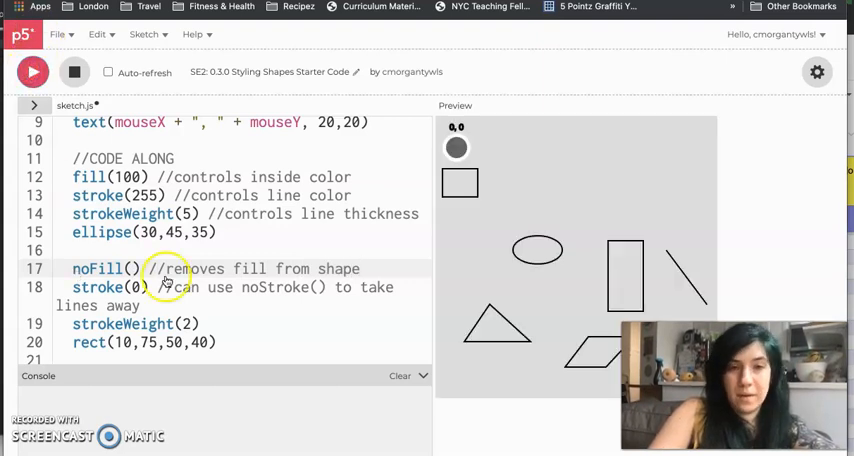
pyautogui.moveTo(630, 268)
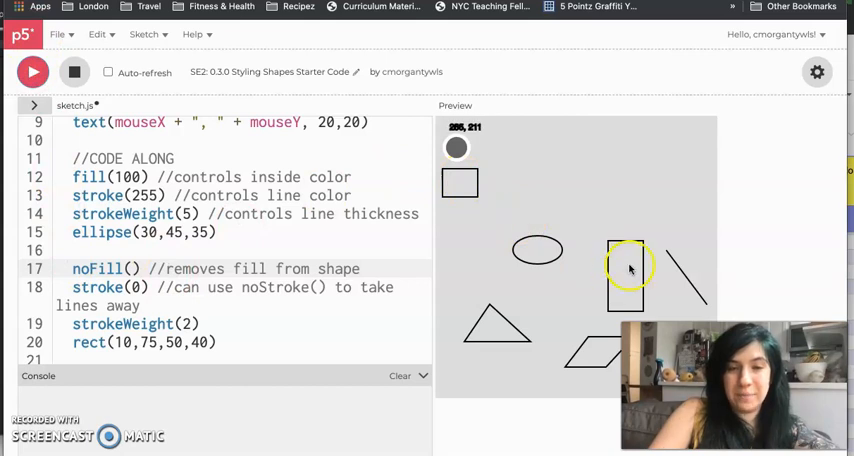
pyautogui.moveTo(412, 277)
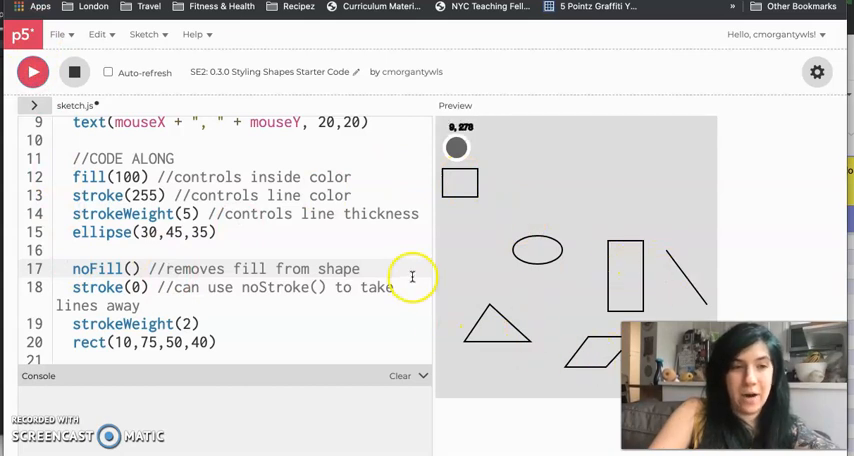
pyautogui.scroll(3)
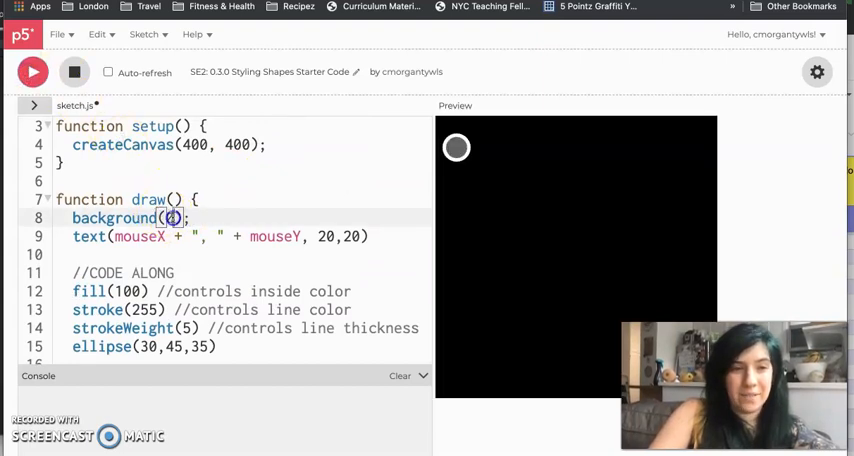
# Change background(0) to background(255) on line 8 and rerun for a white canvas.
pyautogui.write('255')
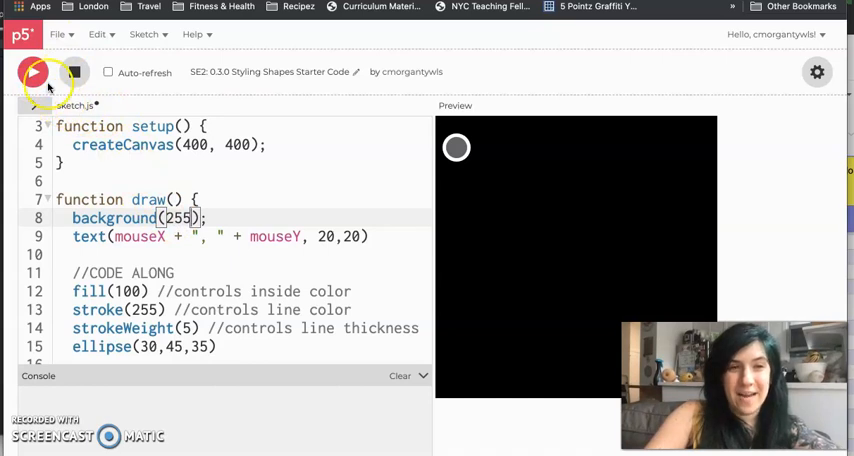
pyautogui.click(33, 71)
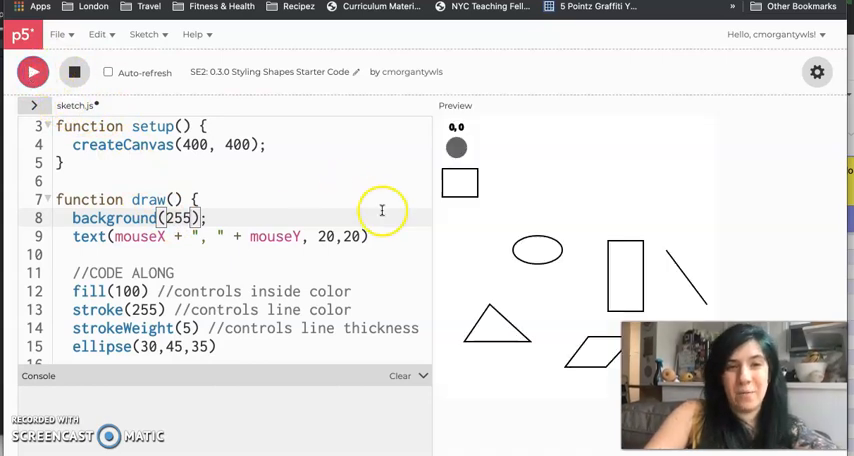
pyautogui.moveTo(513, 325)
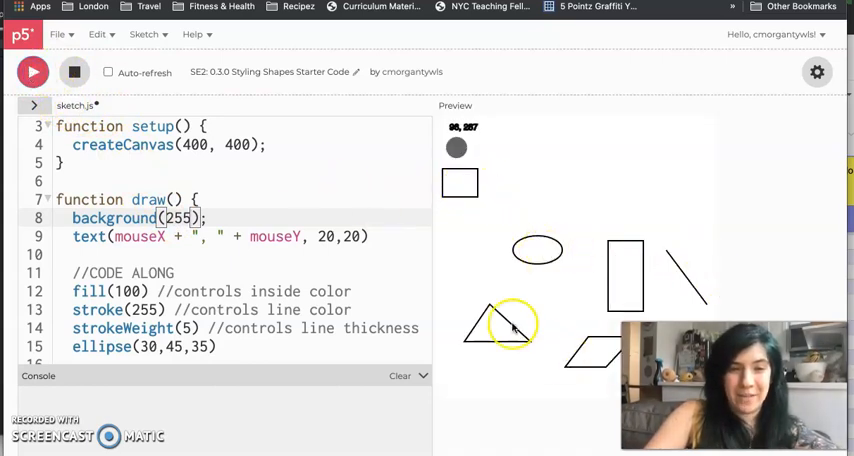
pyautogui.scroll(-3)
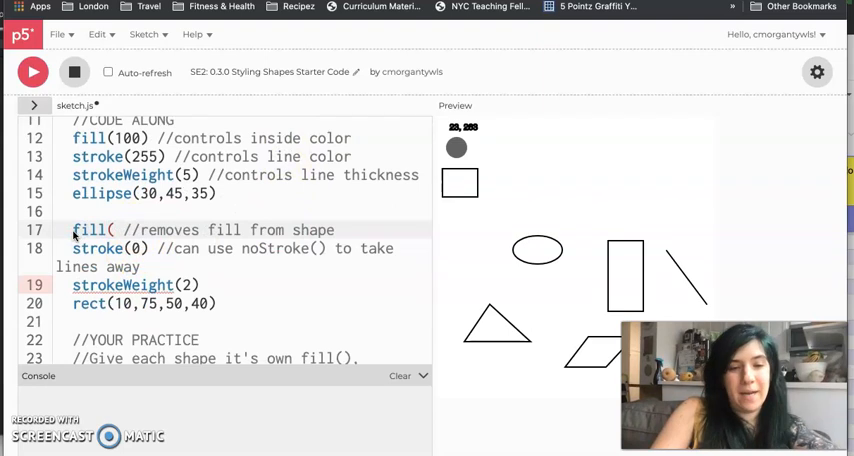
# Set line 17 to fill(187) so the remaining shapes are light grey.
pyautogui.write('18')
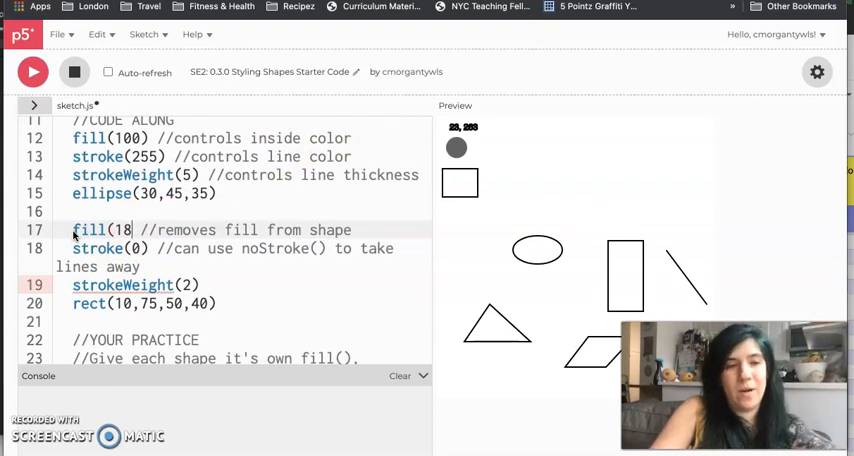
pyautogui.write('7)')
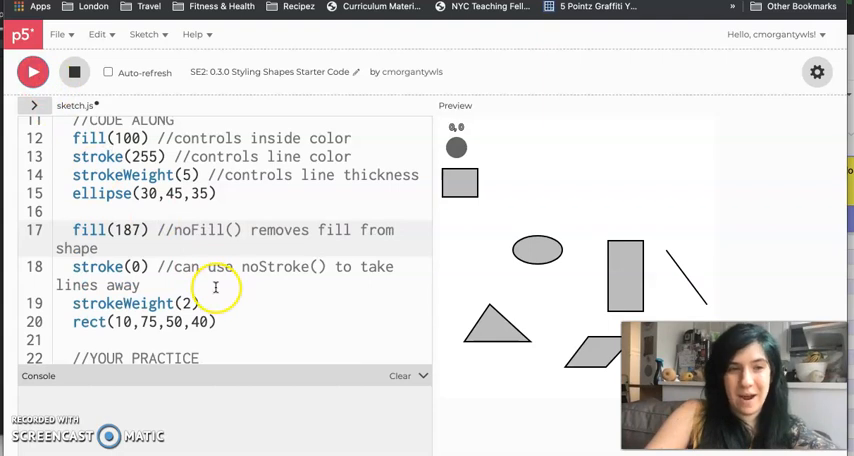
pyautogui.moveTo(268, 204)
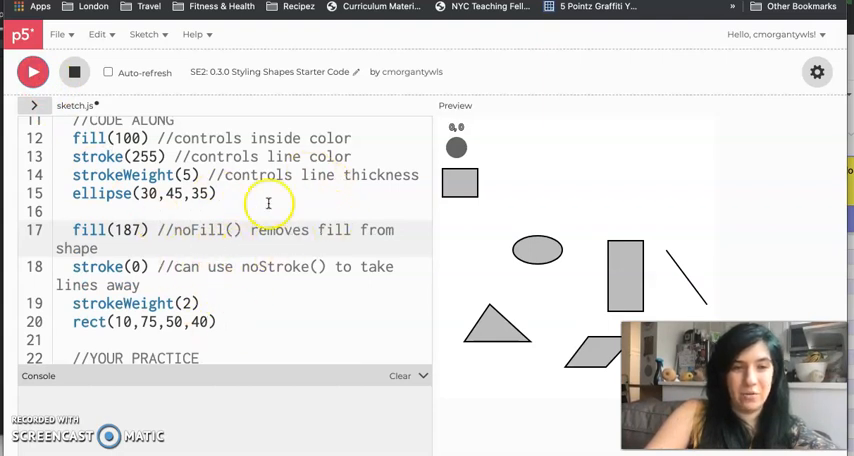
pyautogui.moveTo(248, 215)
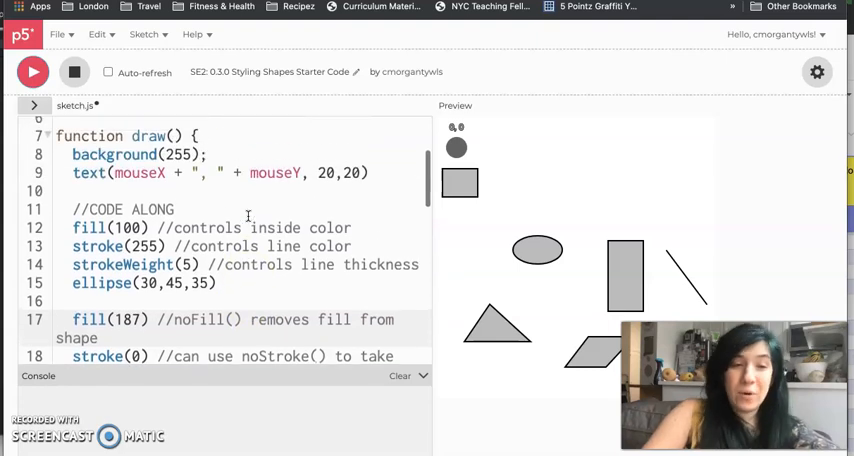
# Prefix line 26's fill() with // in YOUR PRACTICE, then review the remaining unstyled shapes.
pyautogui.scroll(-3)
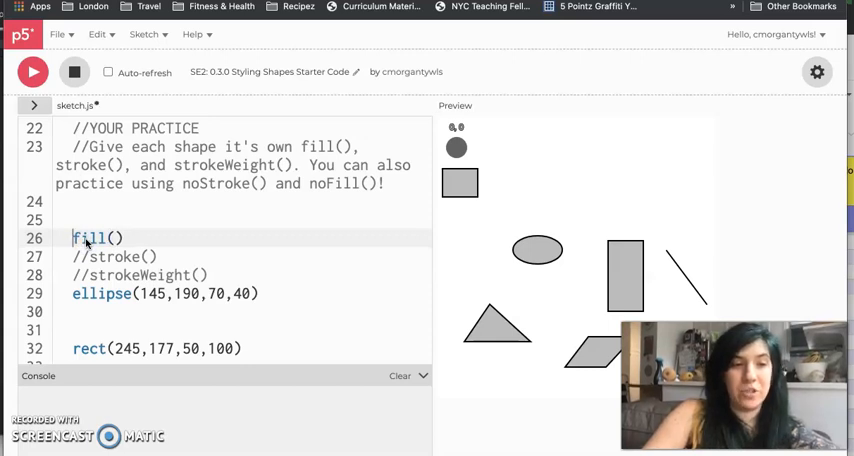
pyautogui.write('//')
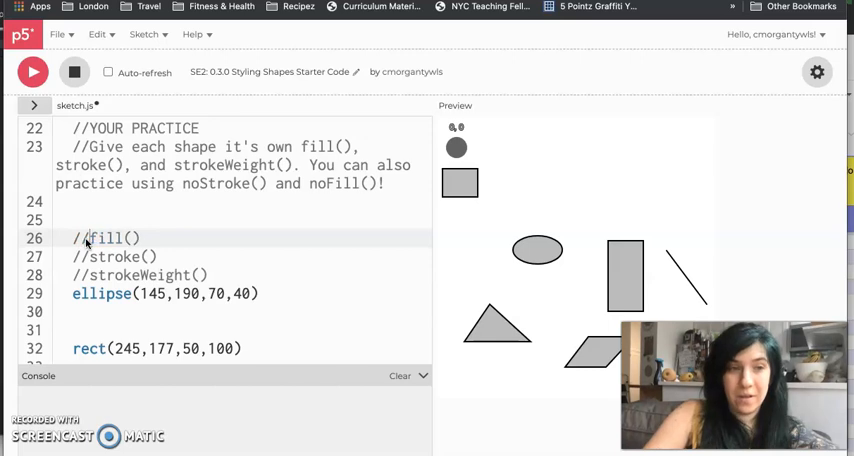
pyautogui.scroll(-3)
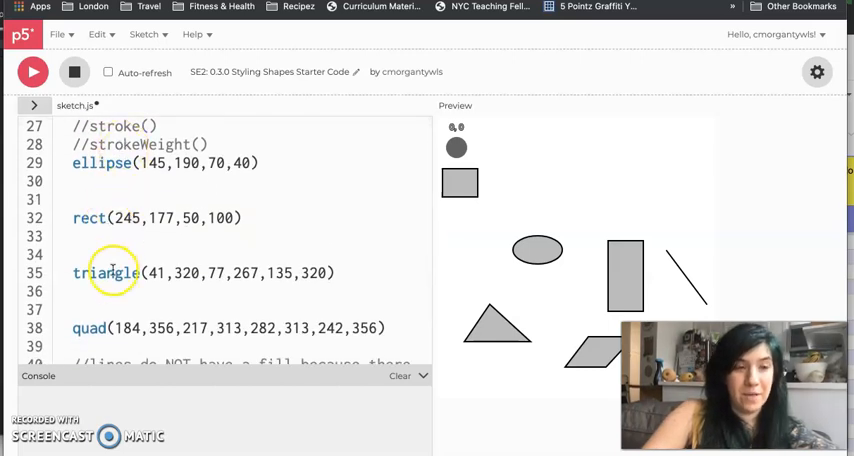
pyautogui.scroll(3)
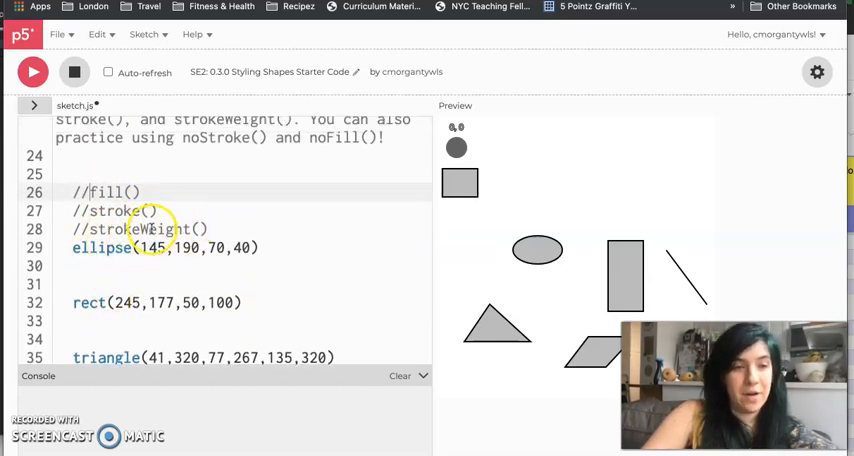
pyautogui.scroll(-3)
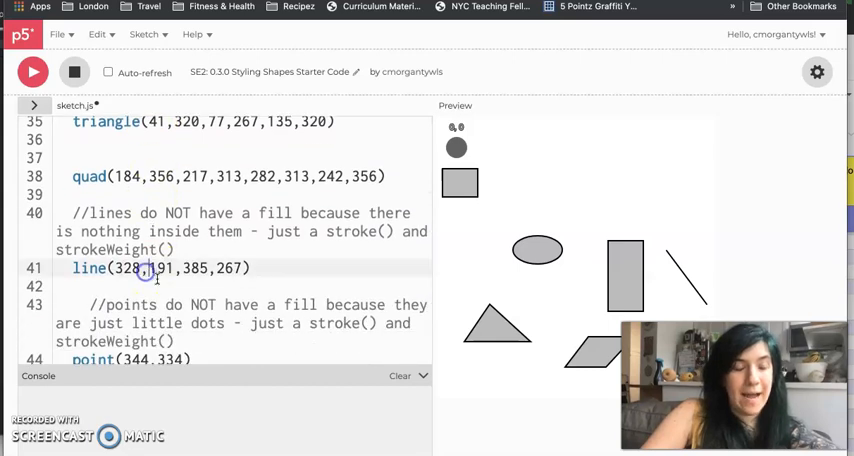
pyautogui.scroll(-3)
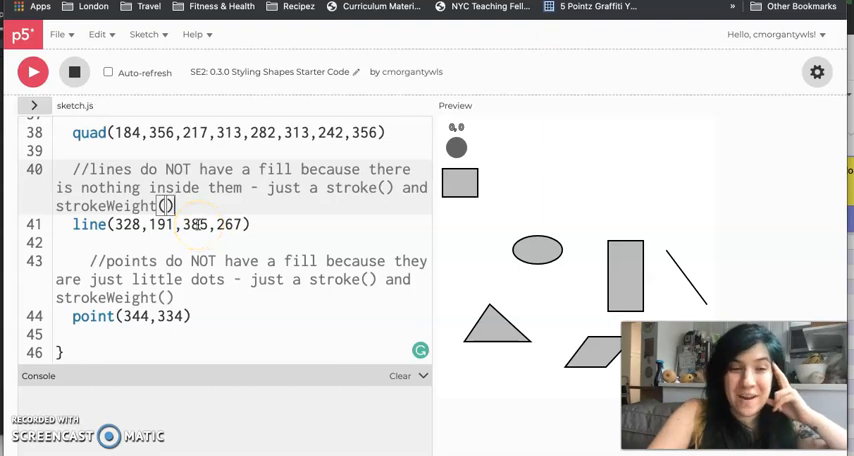
pyautogui.scroll(3)
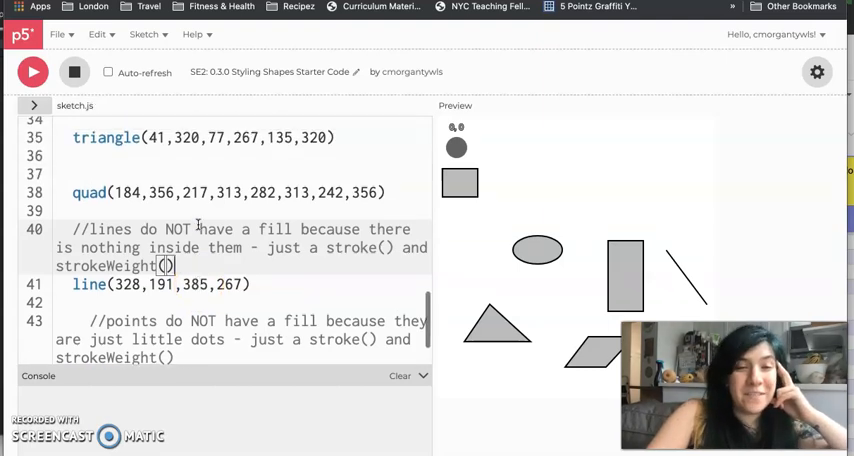
pyautogui.scroll(3)
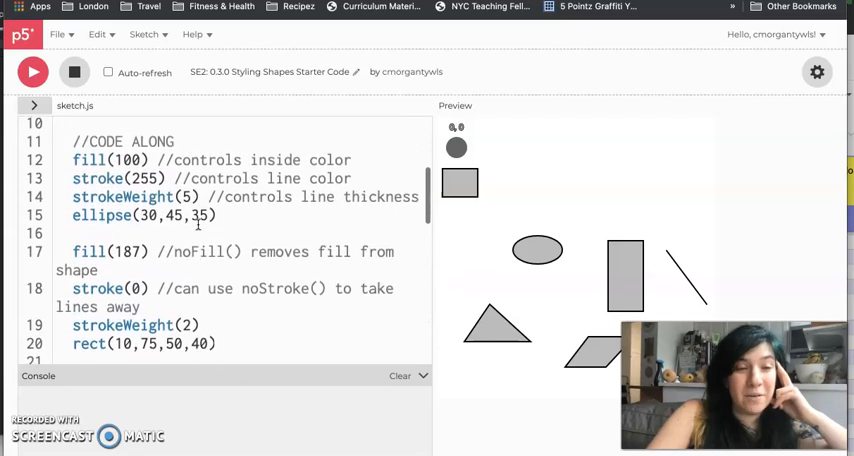
pyautogui.scroll(3)
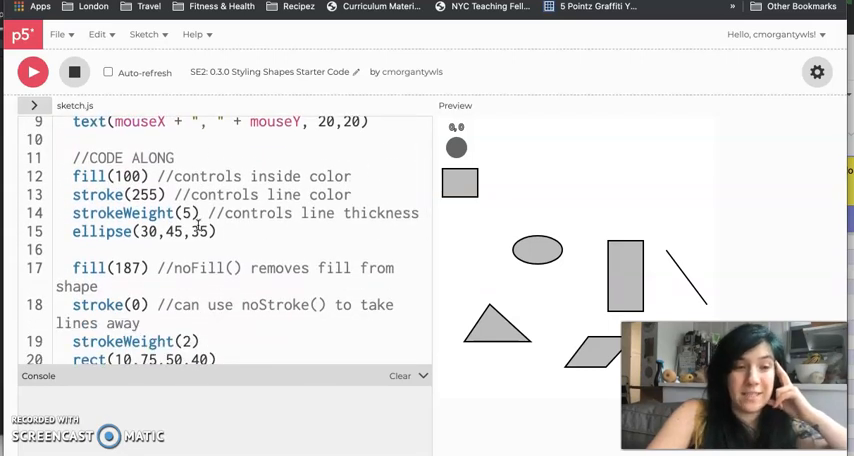
pyautogui.scroll(-3)
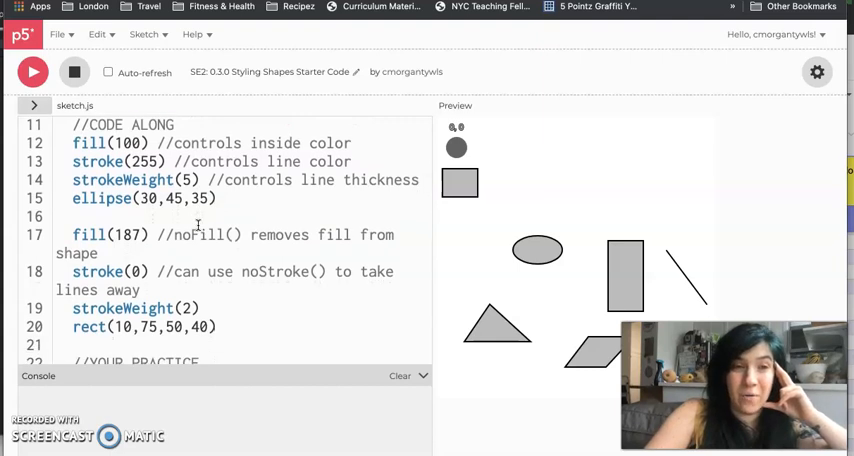